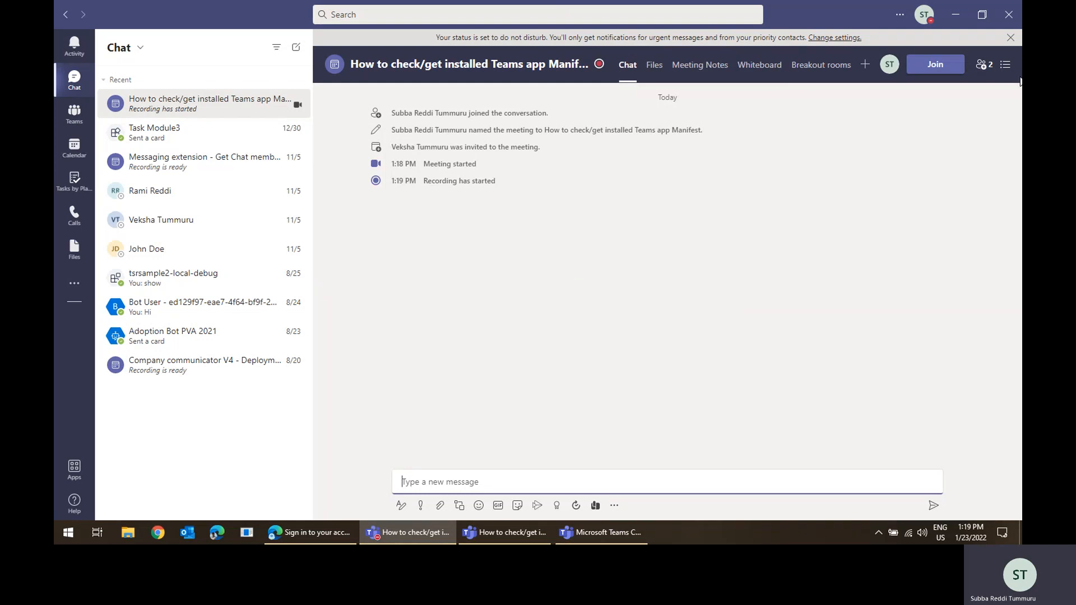
- Dismiss the 'Your status is set to do not disturb' banner above the meeting chat
left_click(1010, 38)
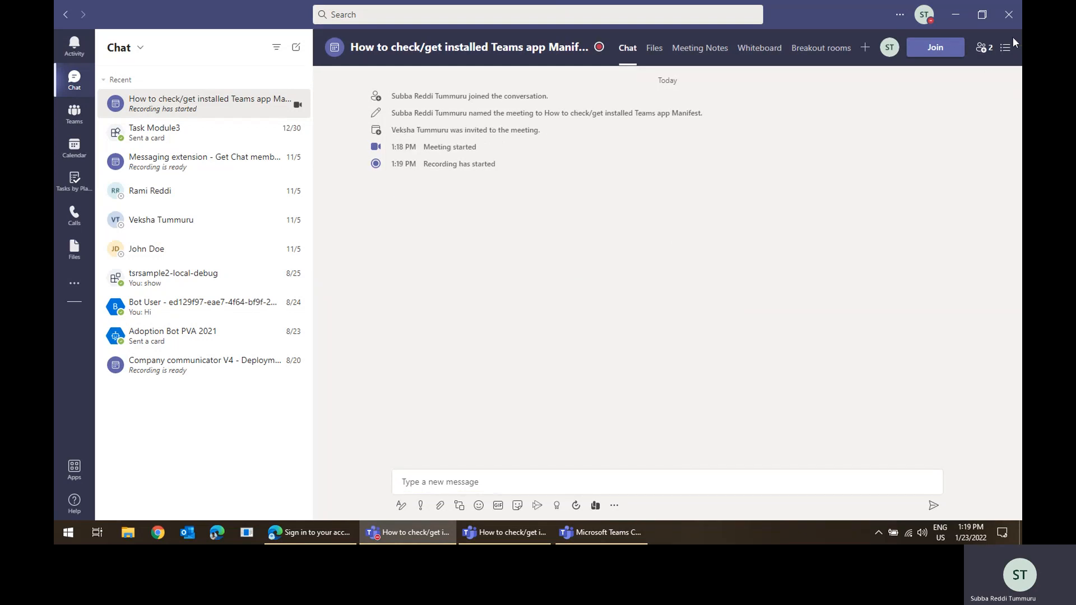
mouse_move(405, 312)
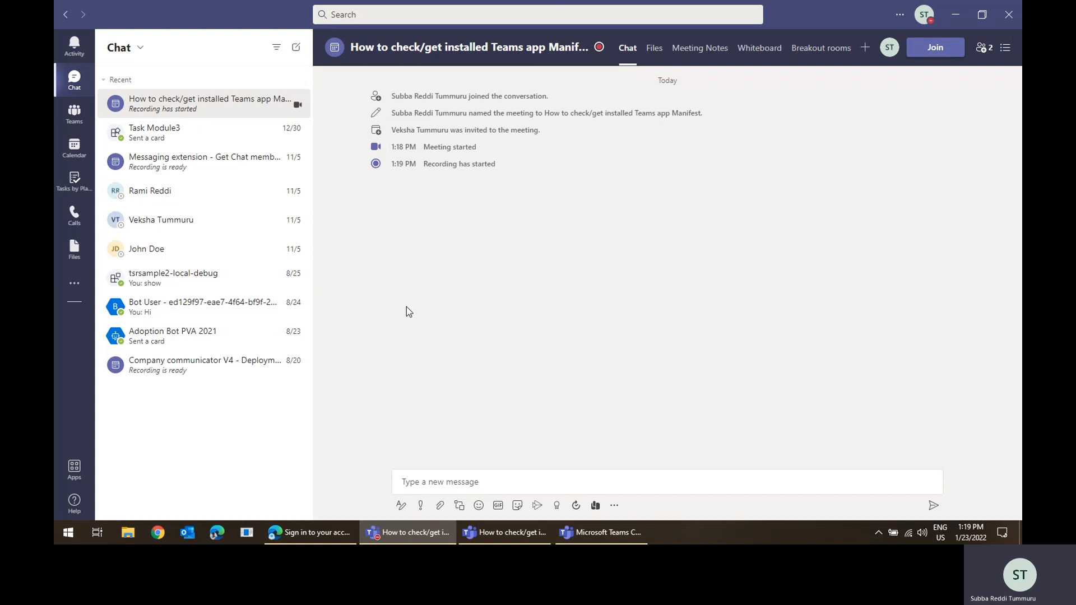
mouse_move(76, 417)
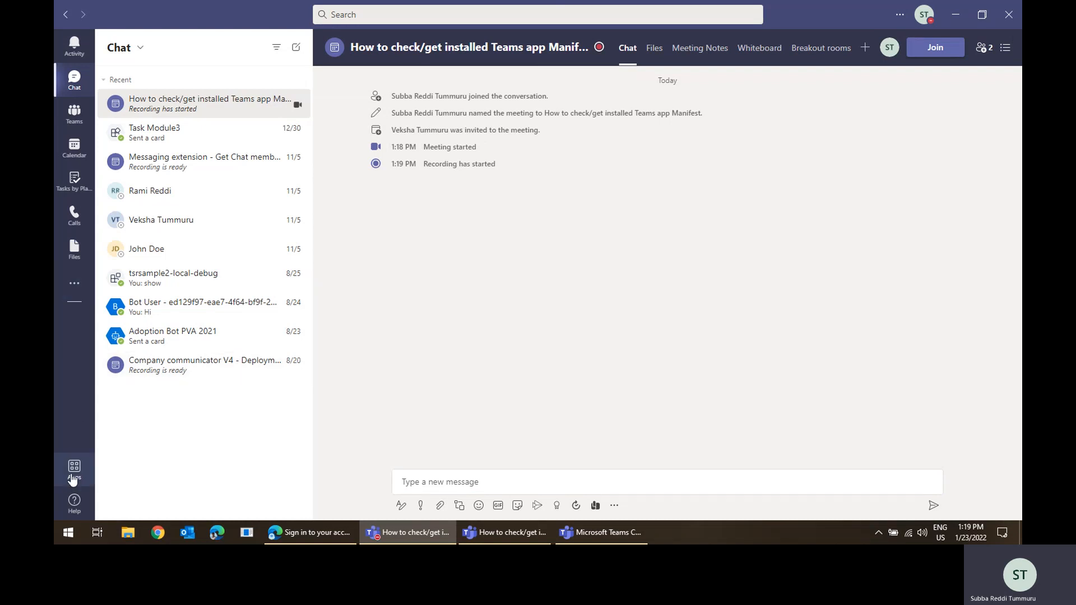
left_click(74, 470)
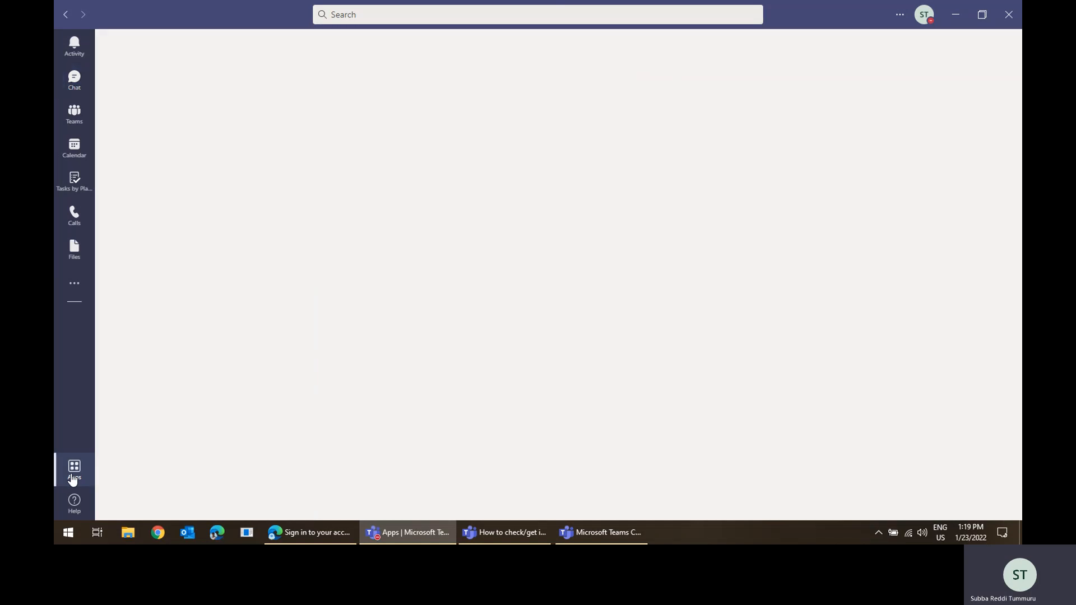
left_click(74, 470)
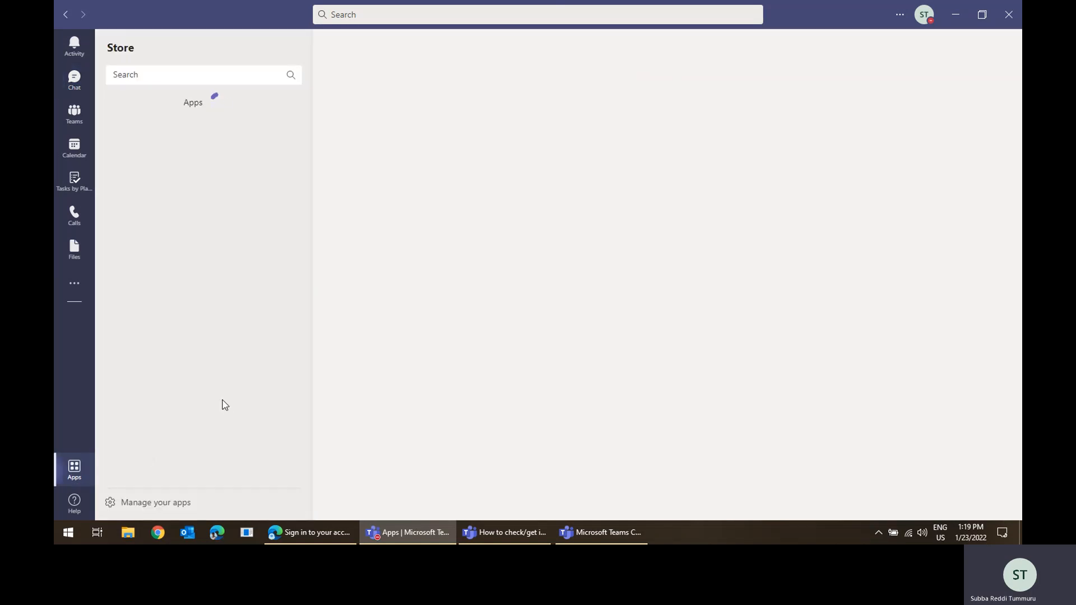
left_click(192, 101)
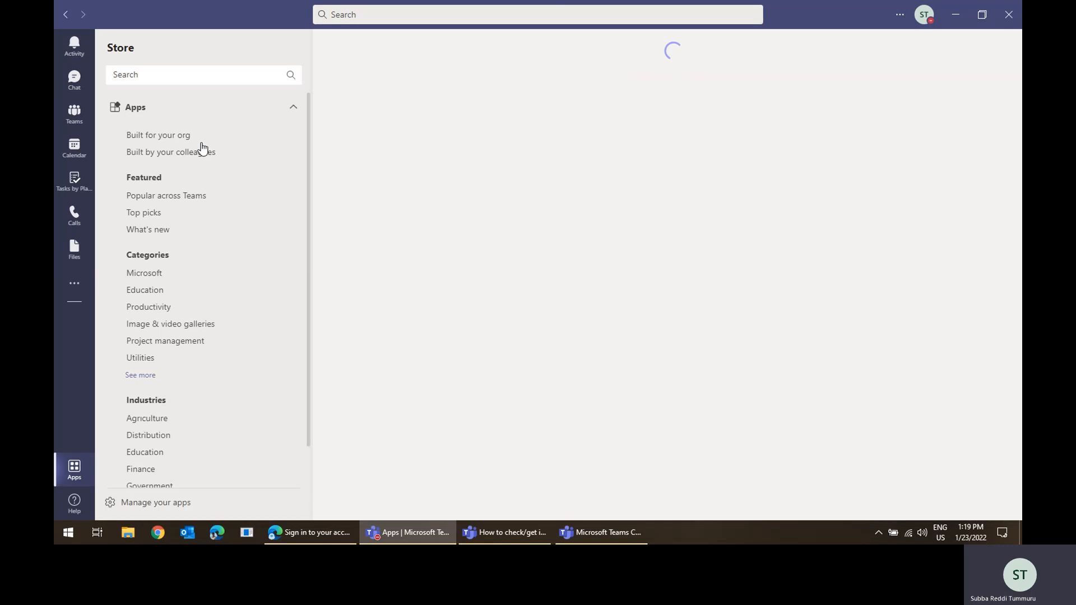
mouse_move(251, 161)
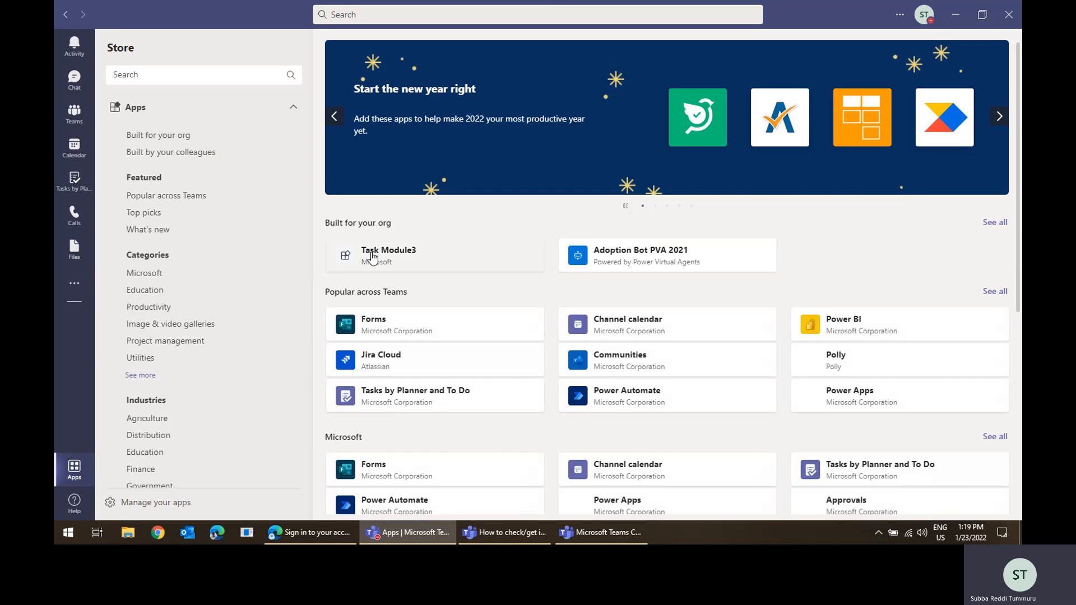
mouse_move(793, 402)
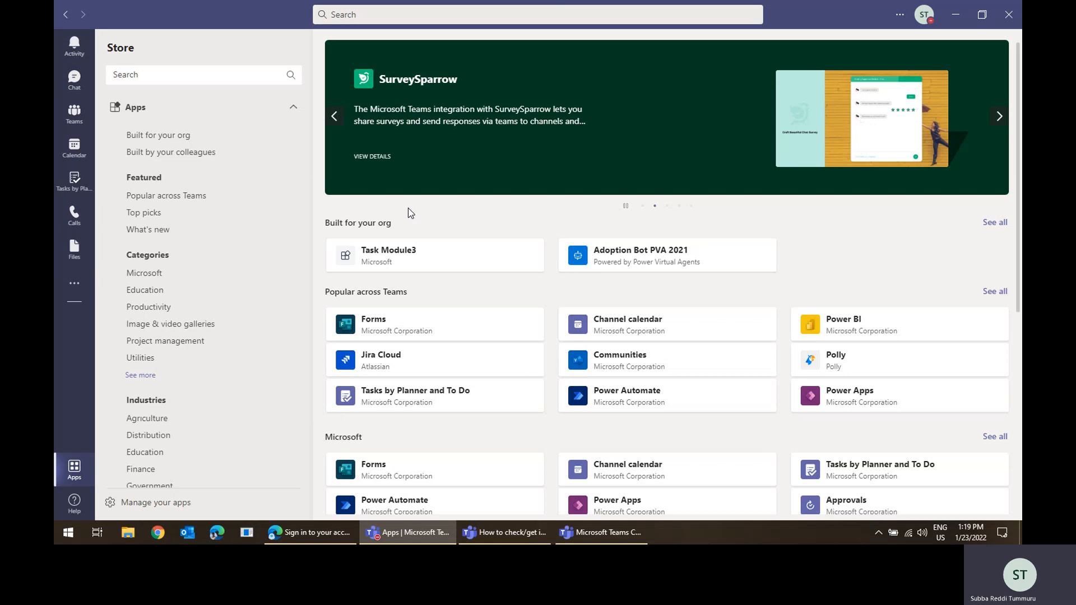
left_click(997, 116)
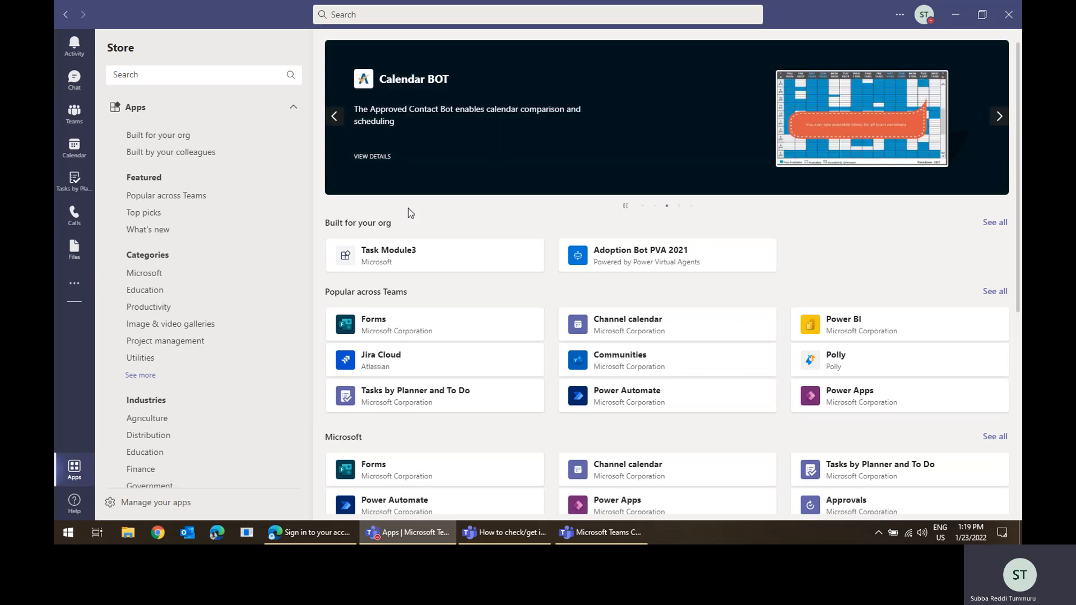
mouse_move(429, 221)
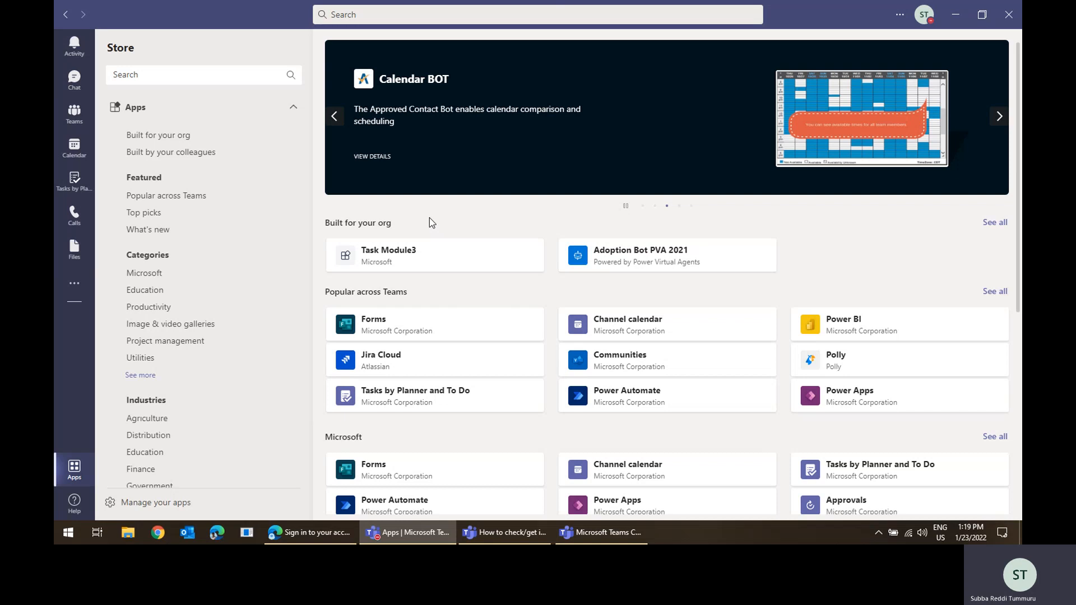
left_click(998, 116)
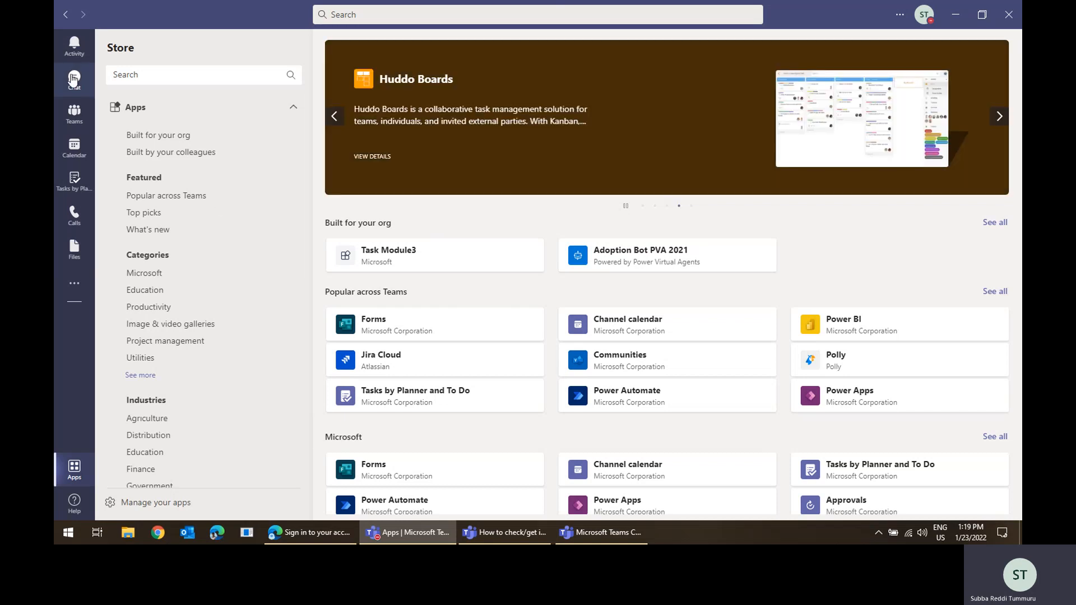
mouse_move(317, 145)
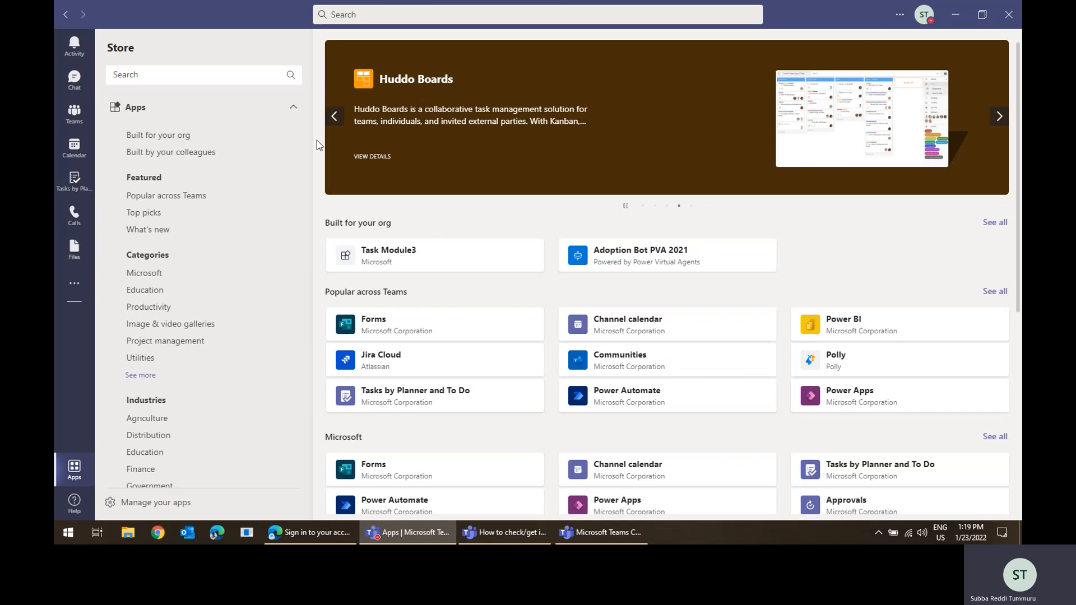
left_click(74, 79)
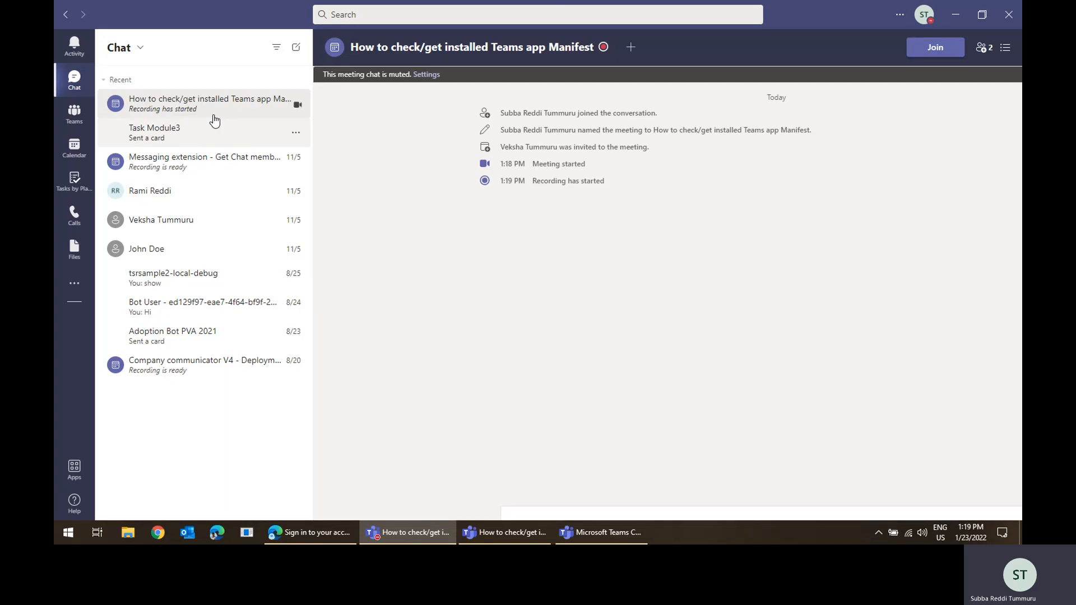
left_click(203, 103)
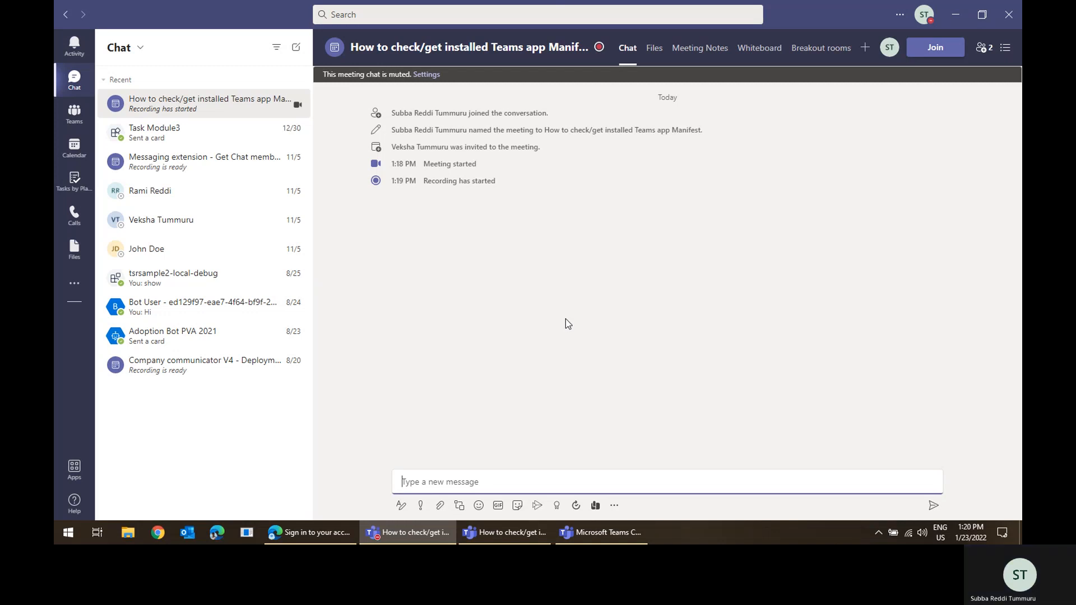
mouse_move(609, 376)
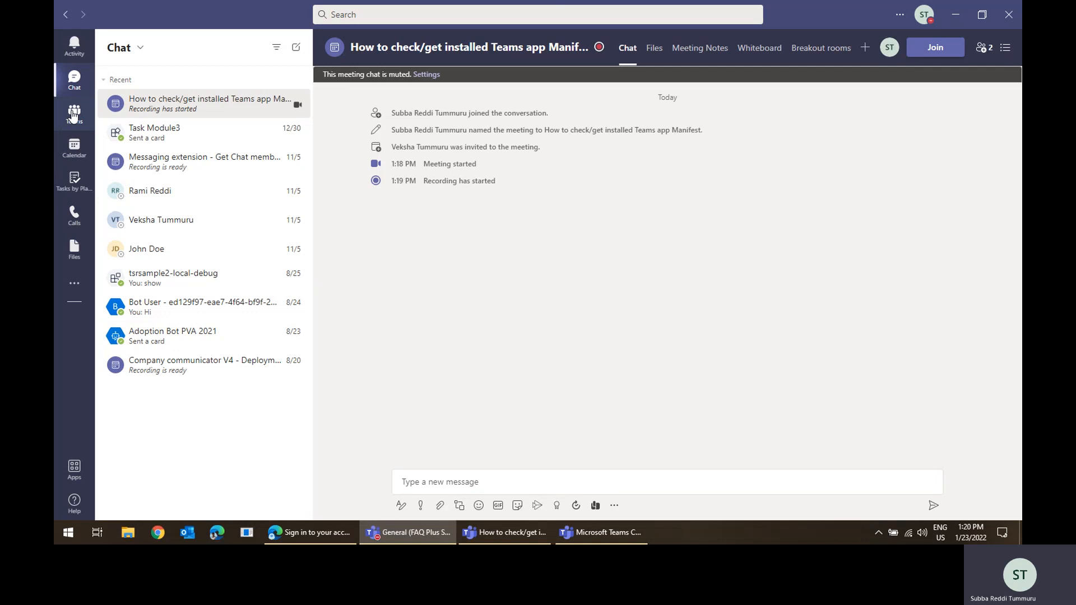
- Open the FAQ Plus General channel in Teams, then bring the browser sign-in page forward
left_click(74, 114)
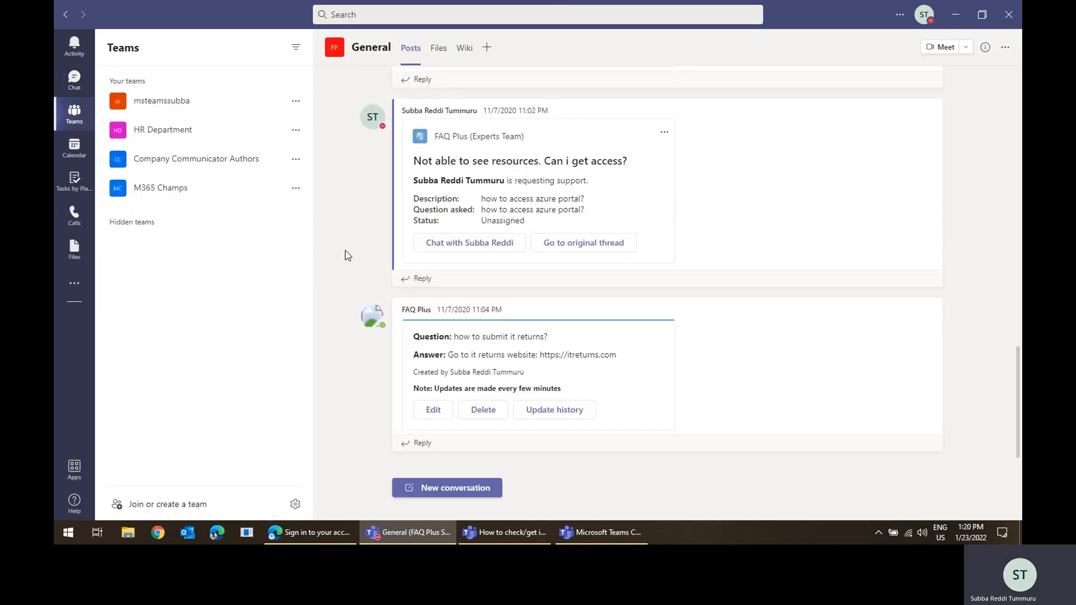
mouse_move(832, 95)
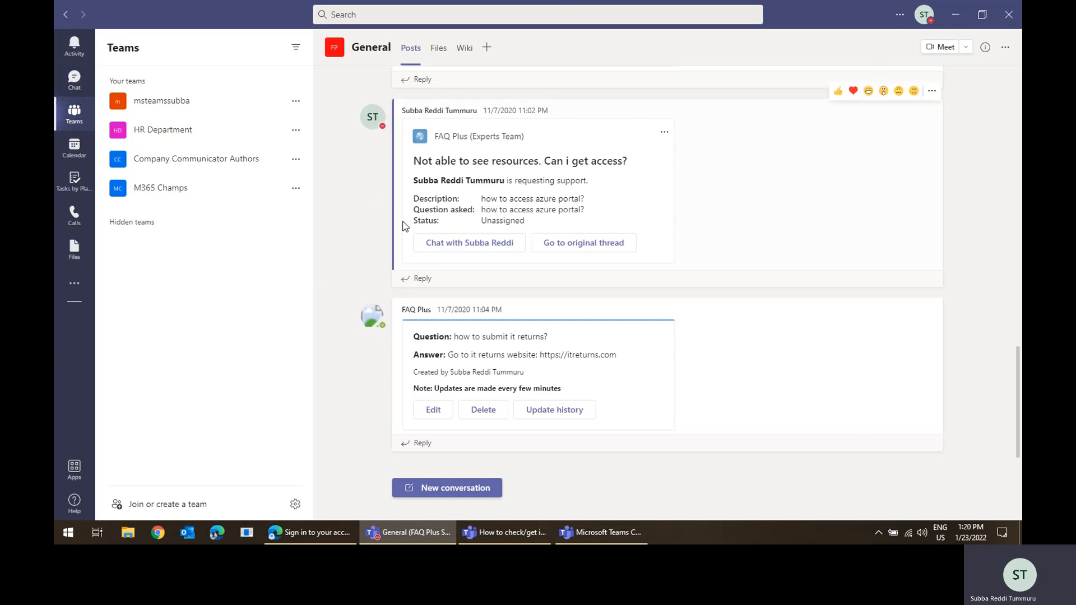
mouse_move(369, 234)
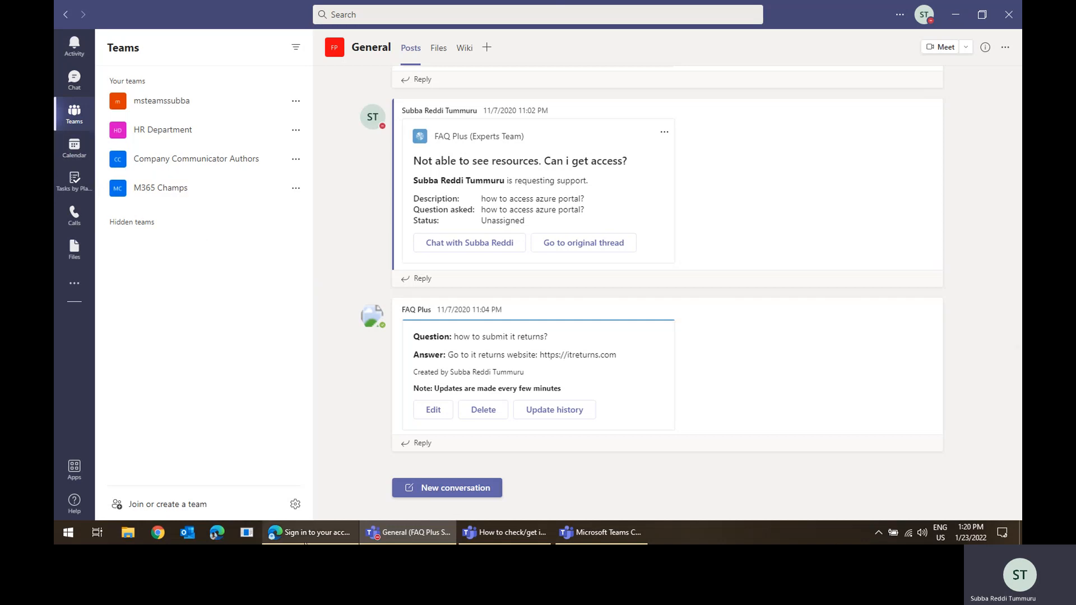
left_click(309, 532)
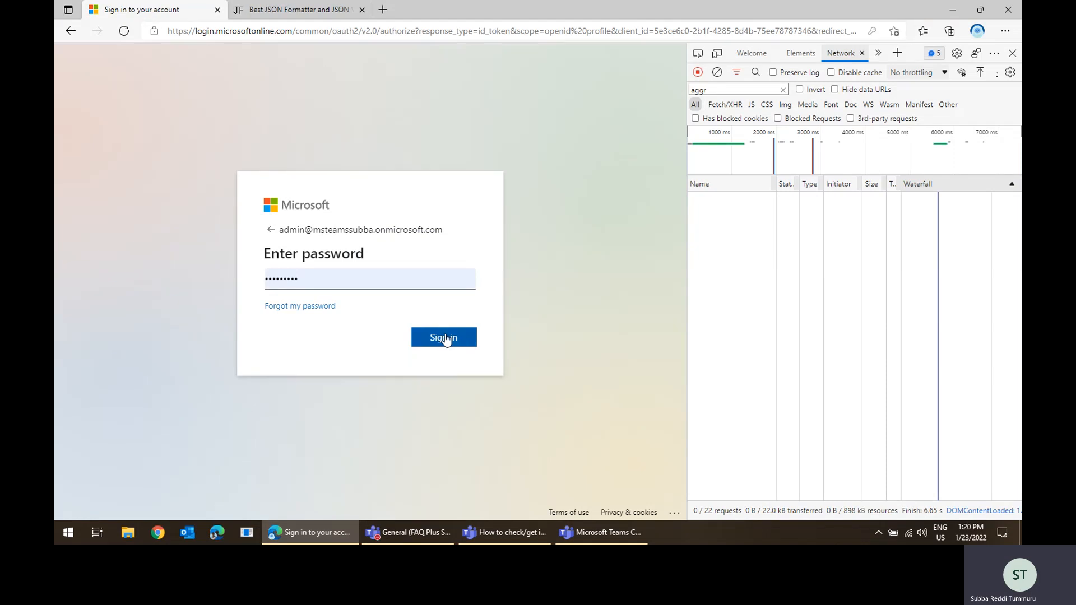
- Submit the password, clear the DevTools Network filter, and accept 'Stay signed in'
left_click(443, 337)
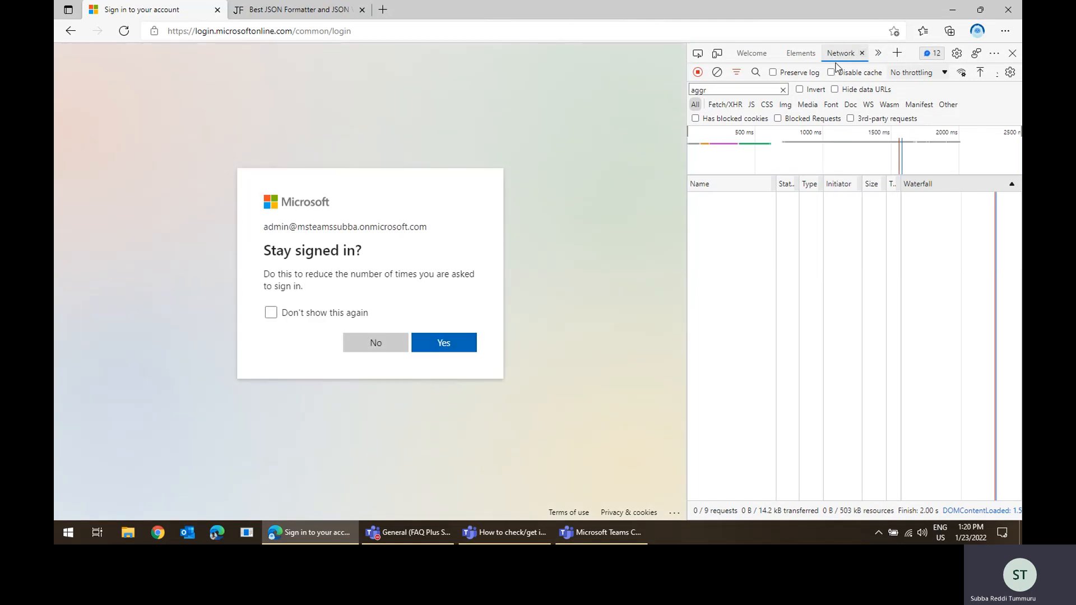
left_click(782, 90)
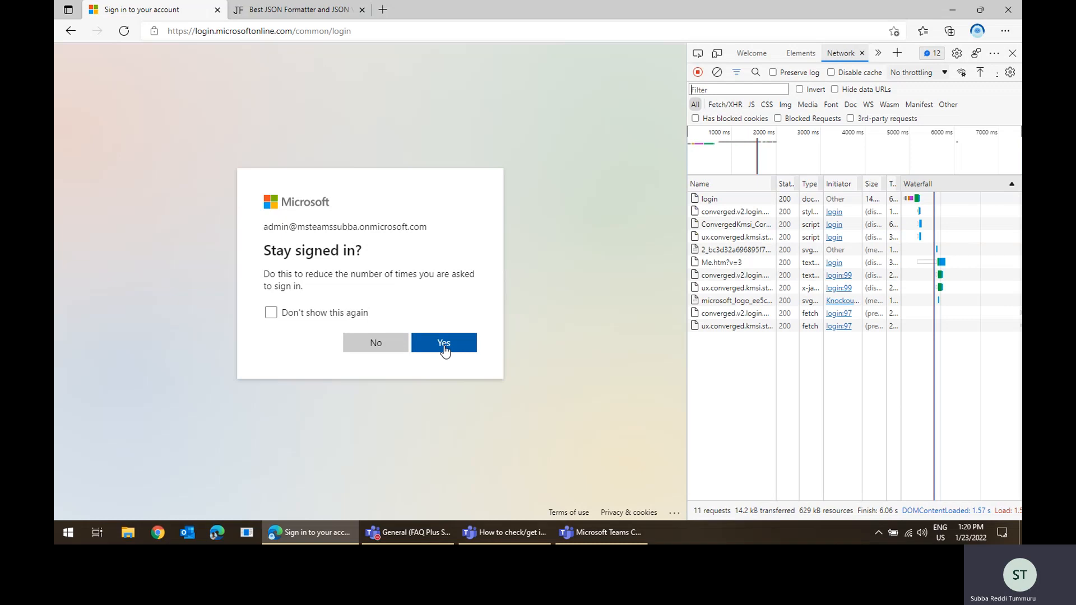
left_click(443, 342)
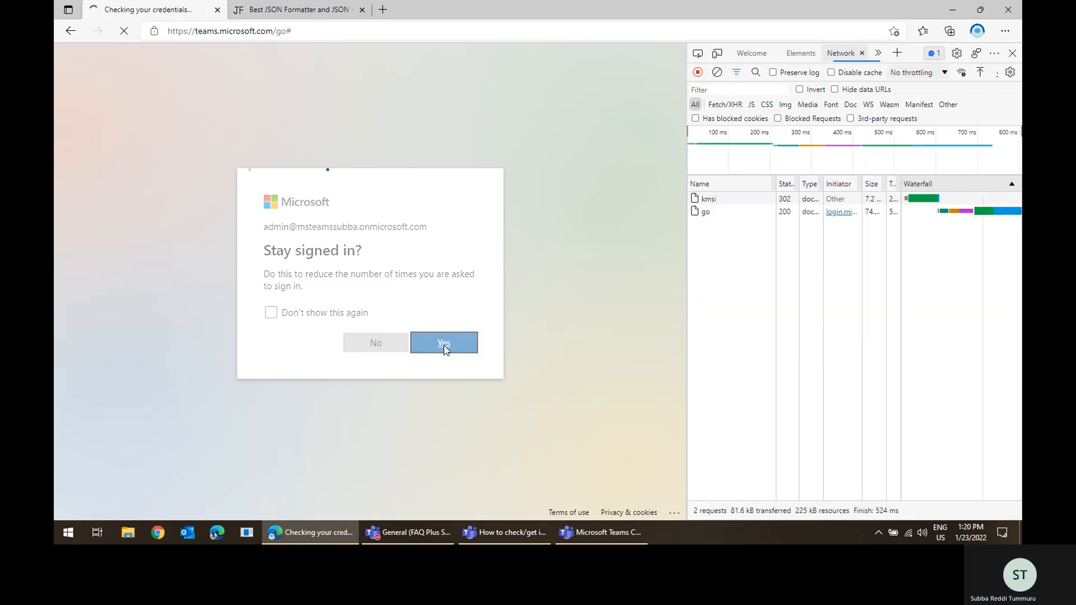
left_click(443, 343)
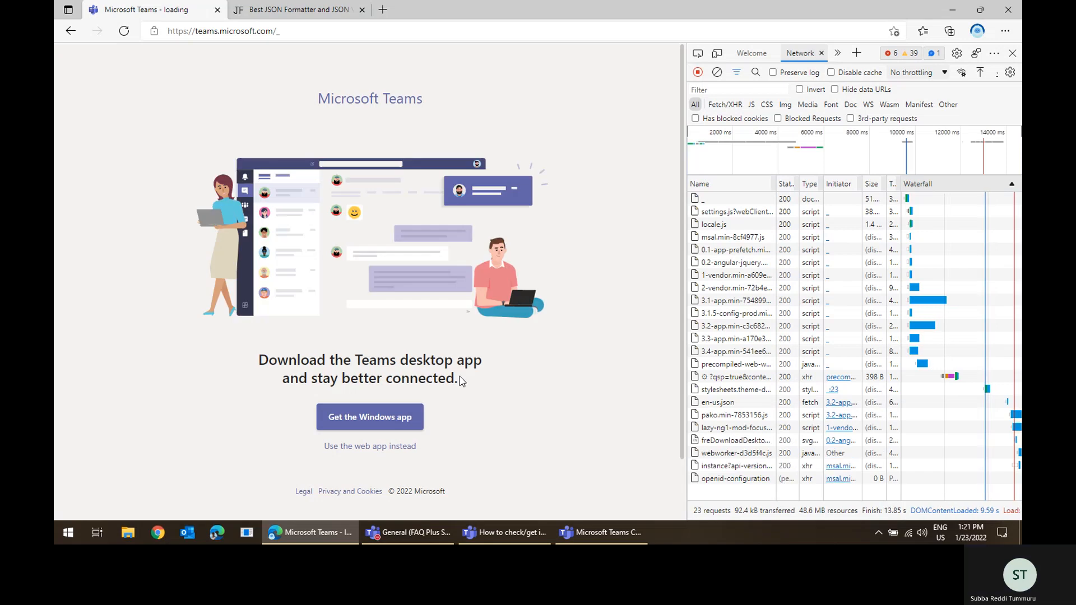
- Continue in the Teams web app and filter the Network log to 'aggre'
left_click(369, 446)
type("a")
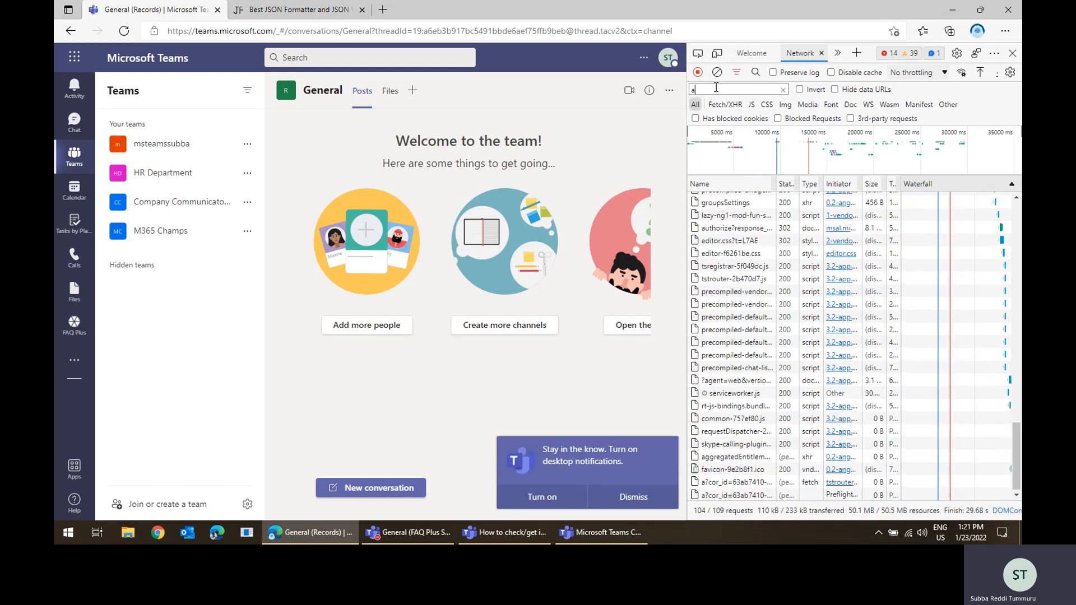
type("ggre")
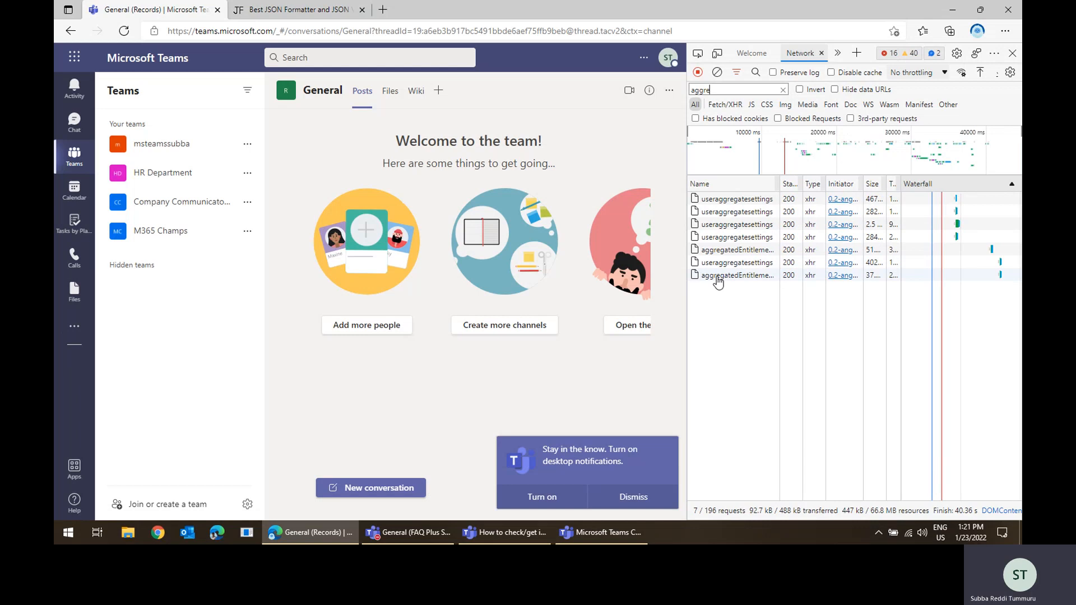
- Copy an aggregatedEntitlements response body and paste it into the JSON formatter
left_click(732, 249)
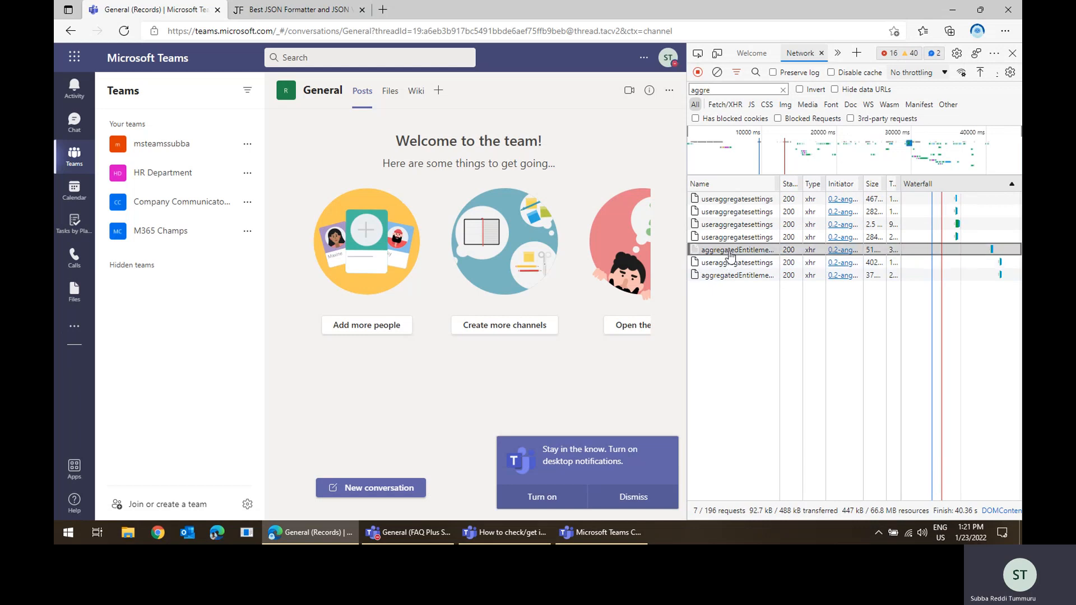
left_click(733, 249)
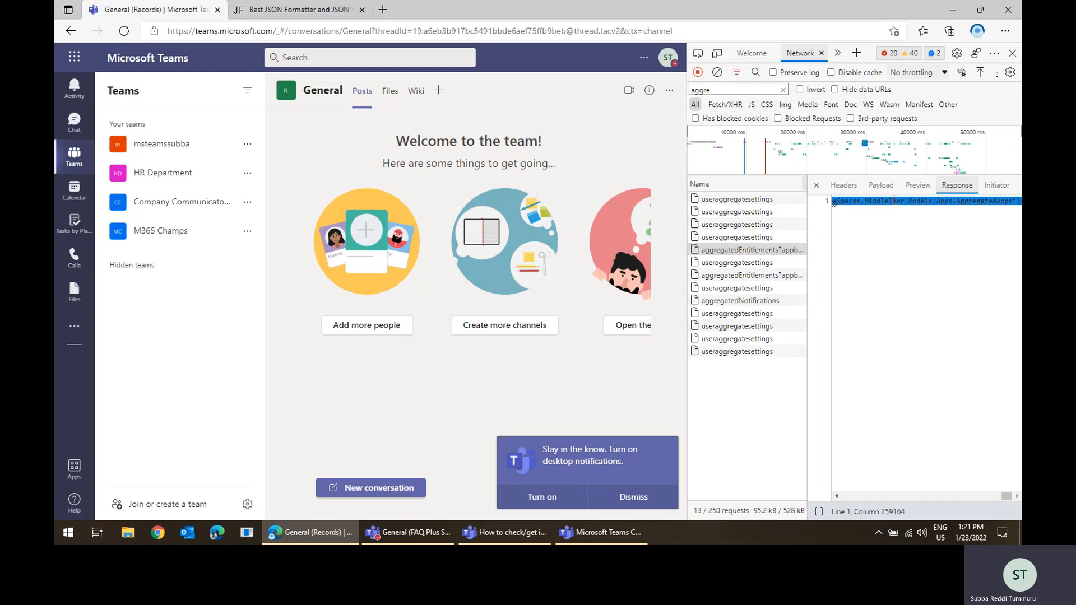
key("ctrl+a")
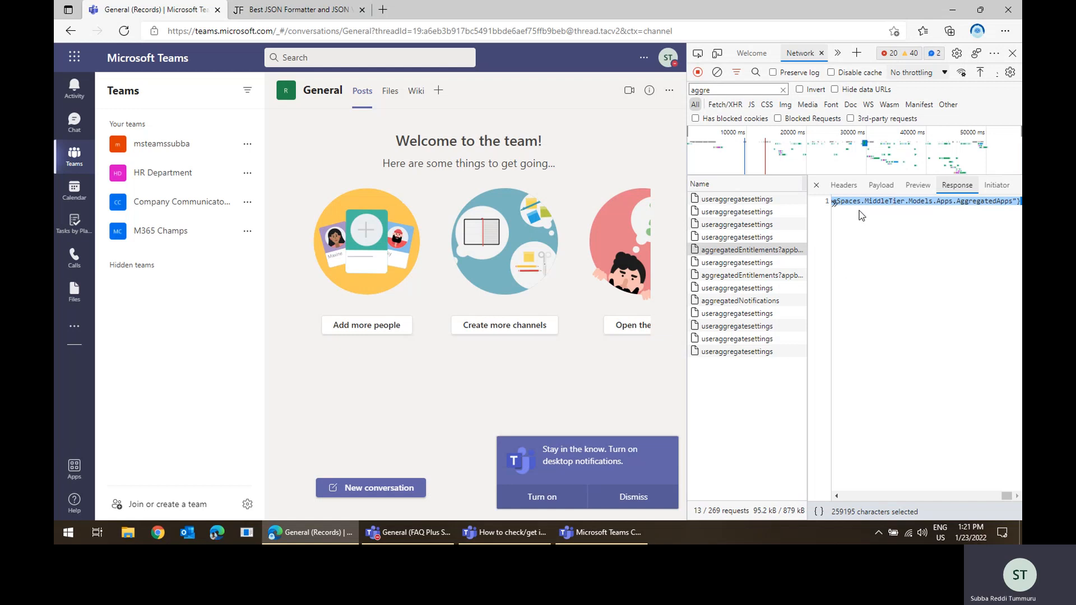
mouse_move(788, 294)
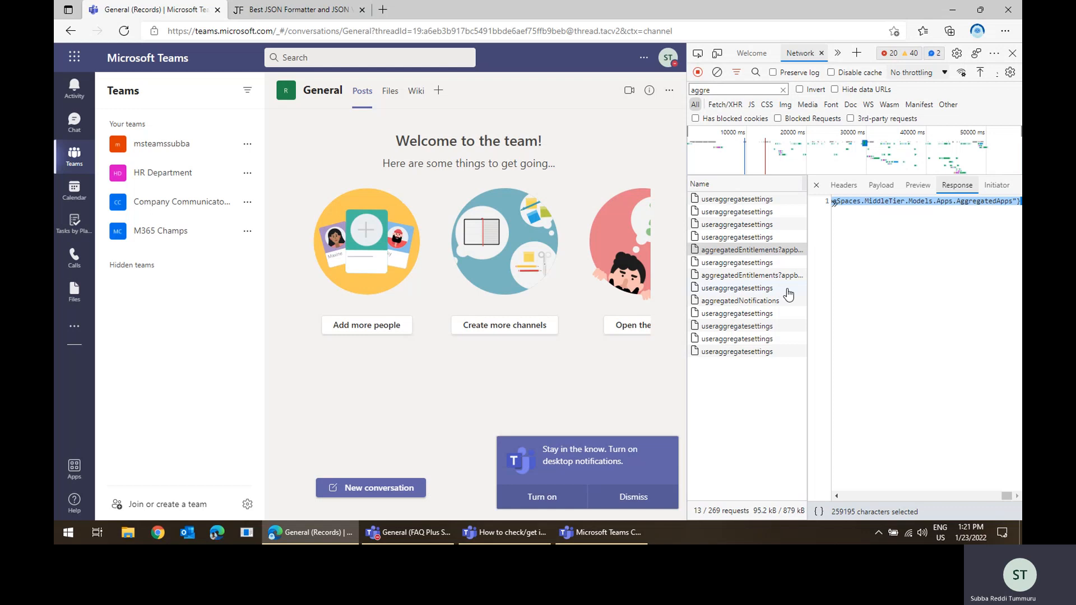
left_click(749, 274)
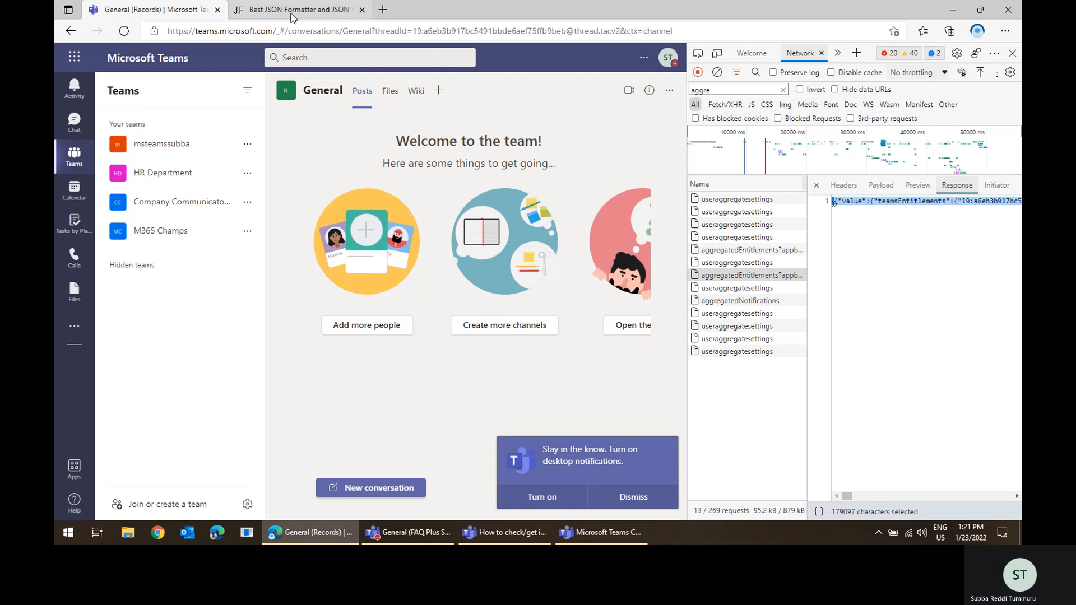
left_click(296, 9)
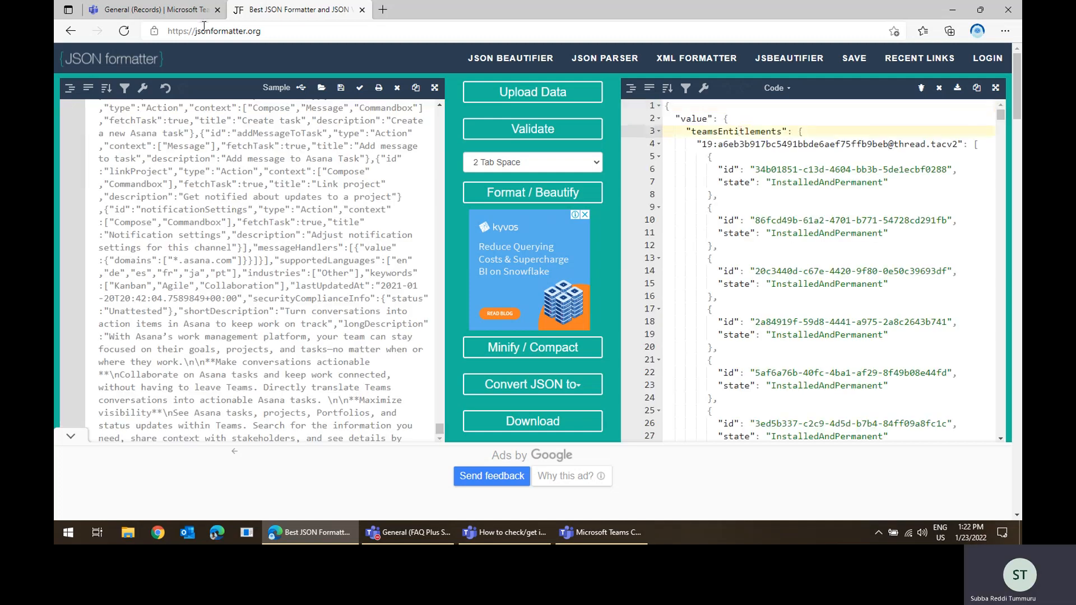
left_click(151, 9)
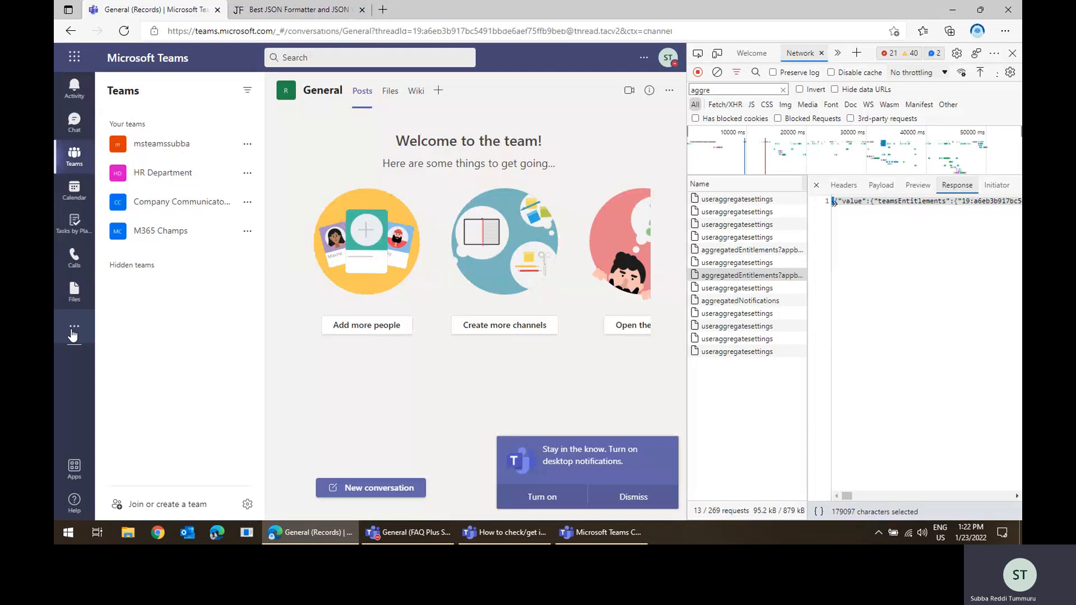
- Find Task Module3 in Teams' more-apps list, then return to the JSON Formatter tab
left_click(73, 327)
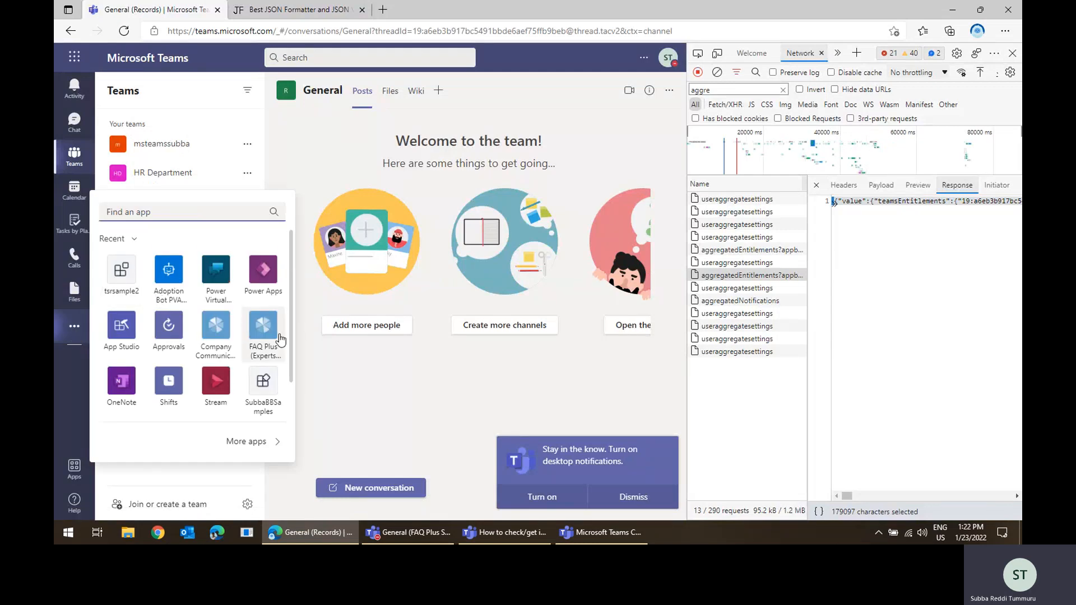
scroll("down", 3)
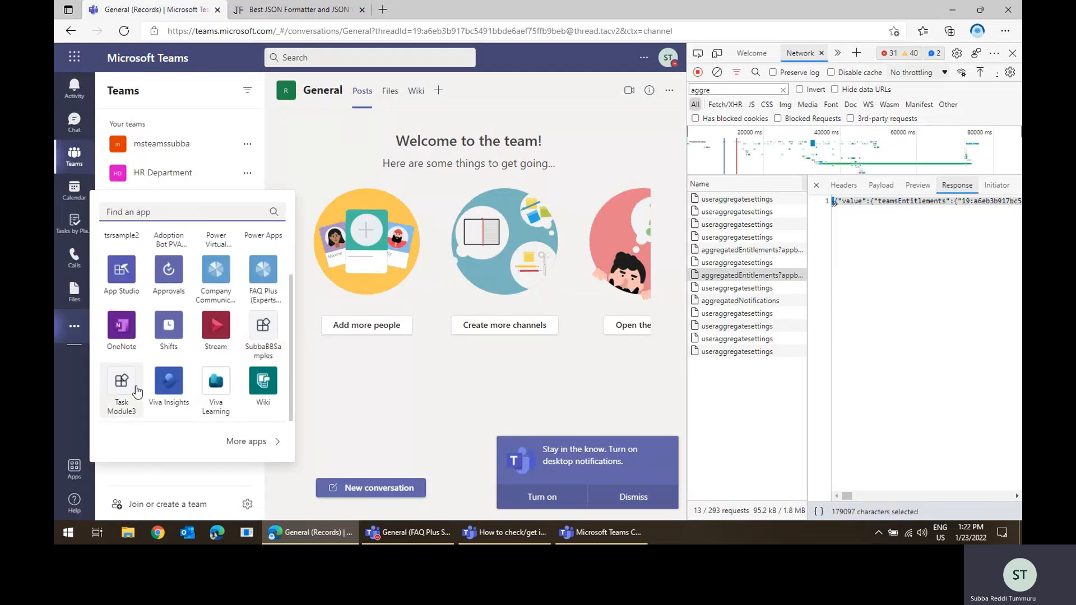
mouse_move(118, 395)
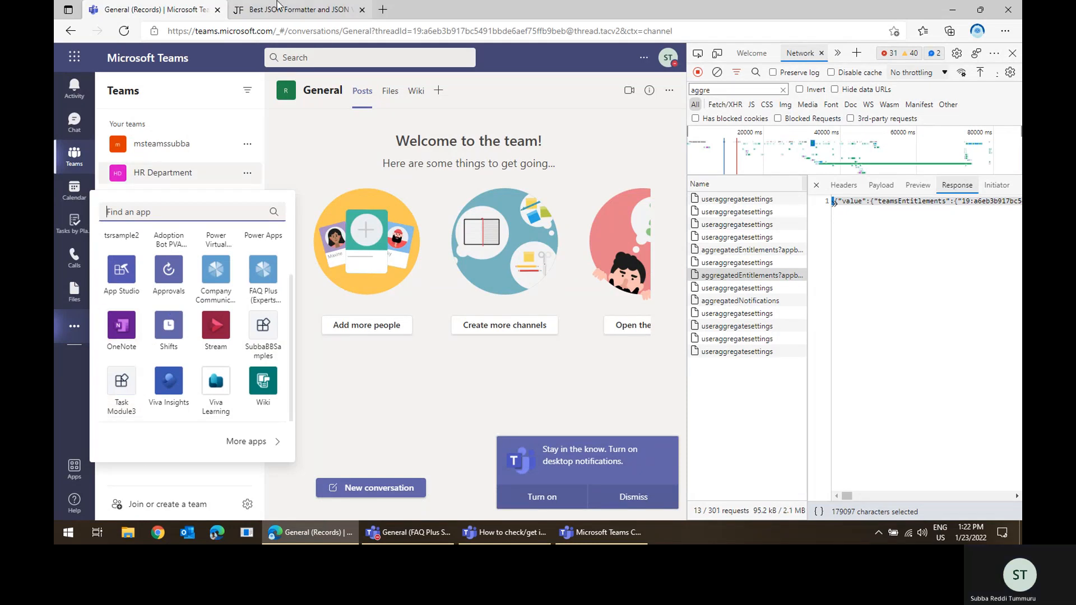
left_click(296, 9)
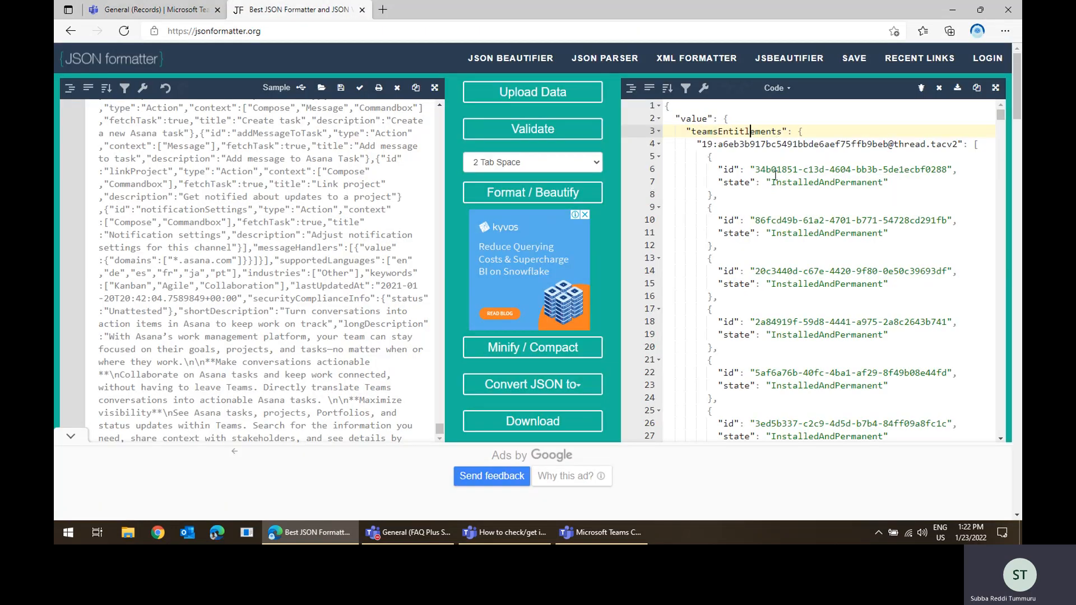
- Search the formatted JSON for 'Task module' to locate the Task Module3 entry
type("Task module")
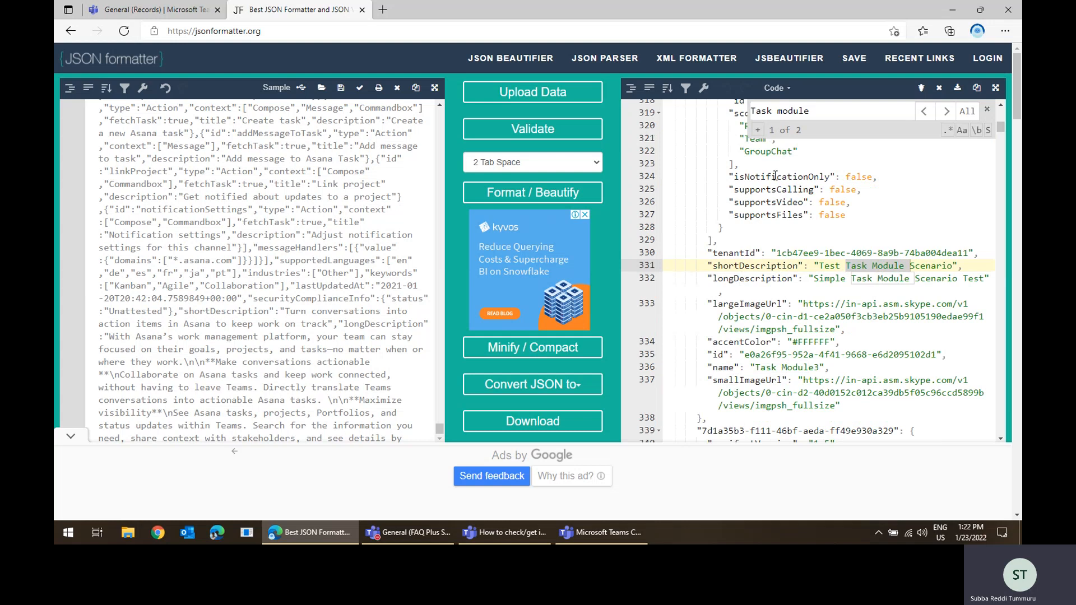
type("3")
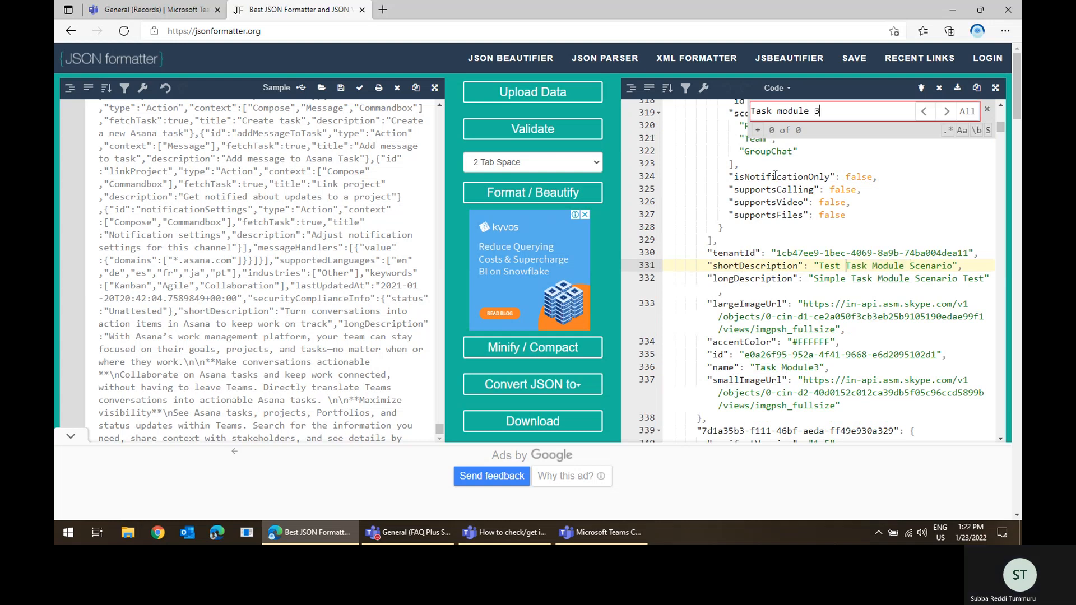
key("Backspace")
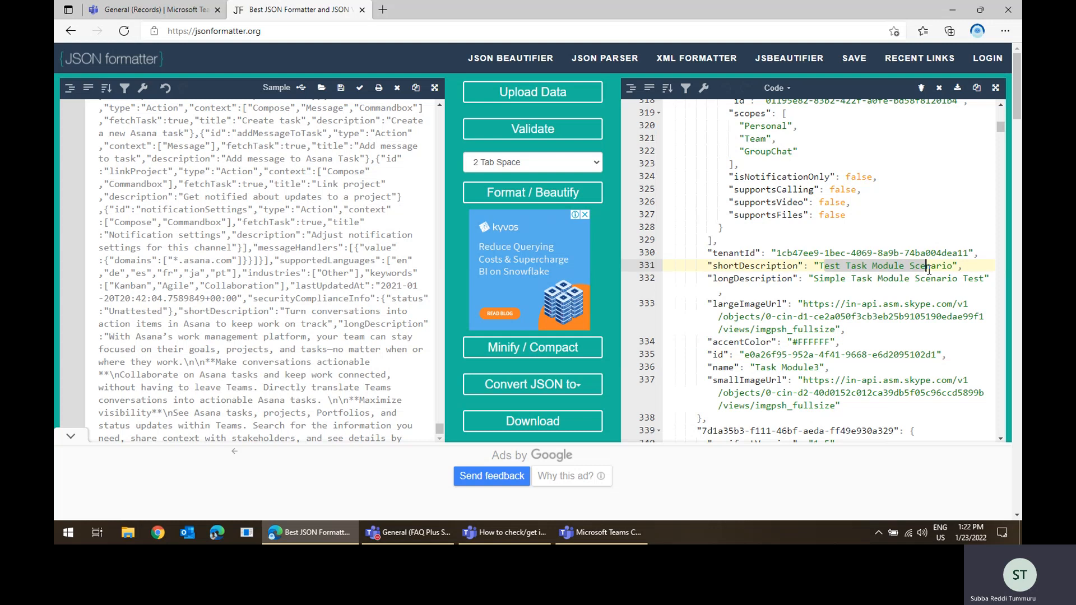
scroll("up", 3)
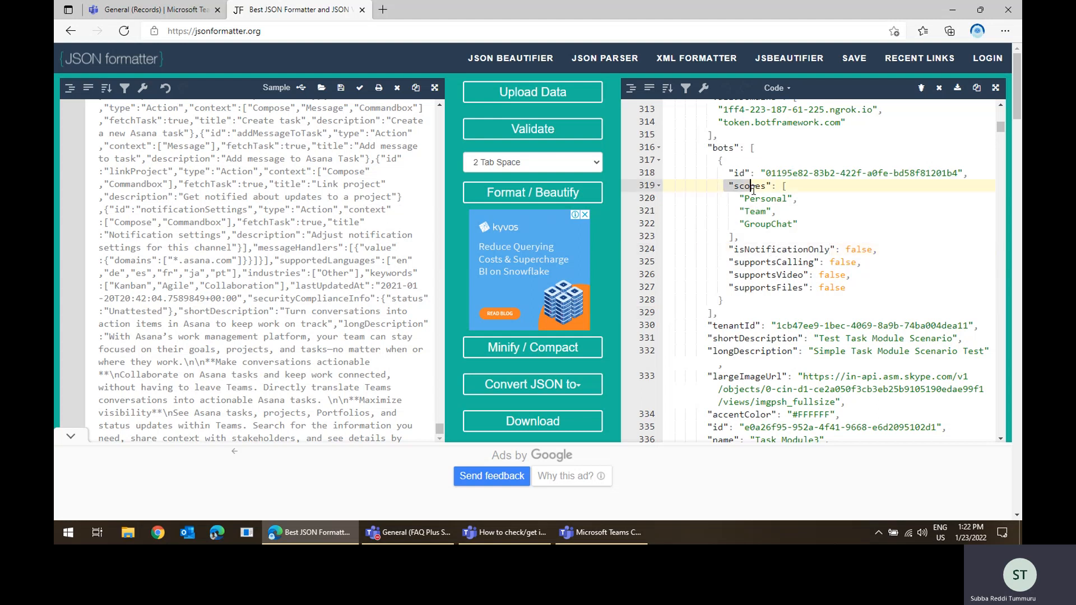
- Scroll through Task Module3's manifest, from manifestVersion and validDomains to bots and image URLs
left_click(789, 288)
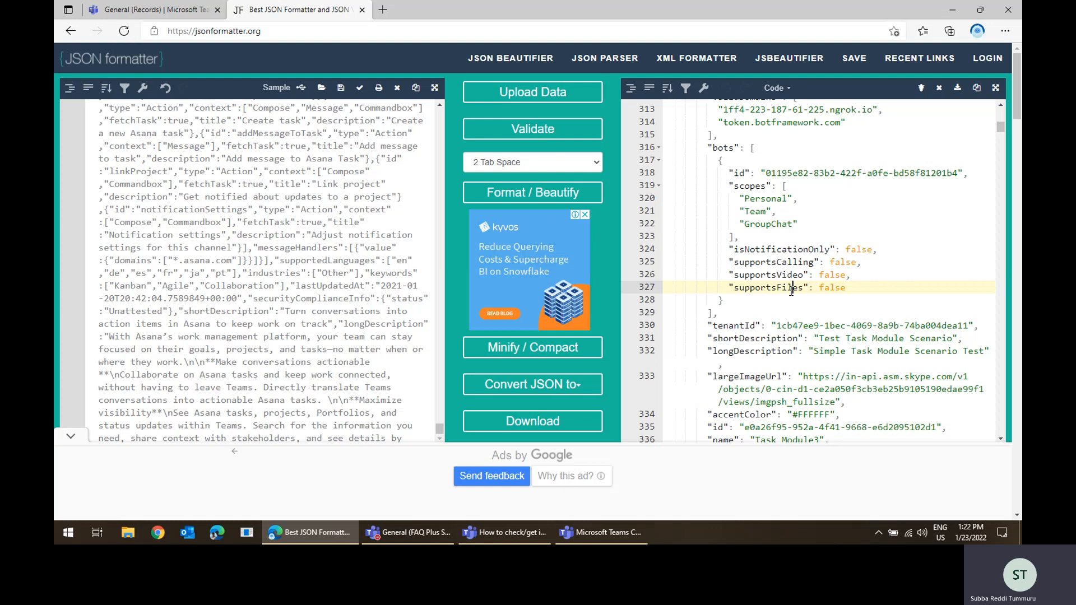
scroll("up", 3)
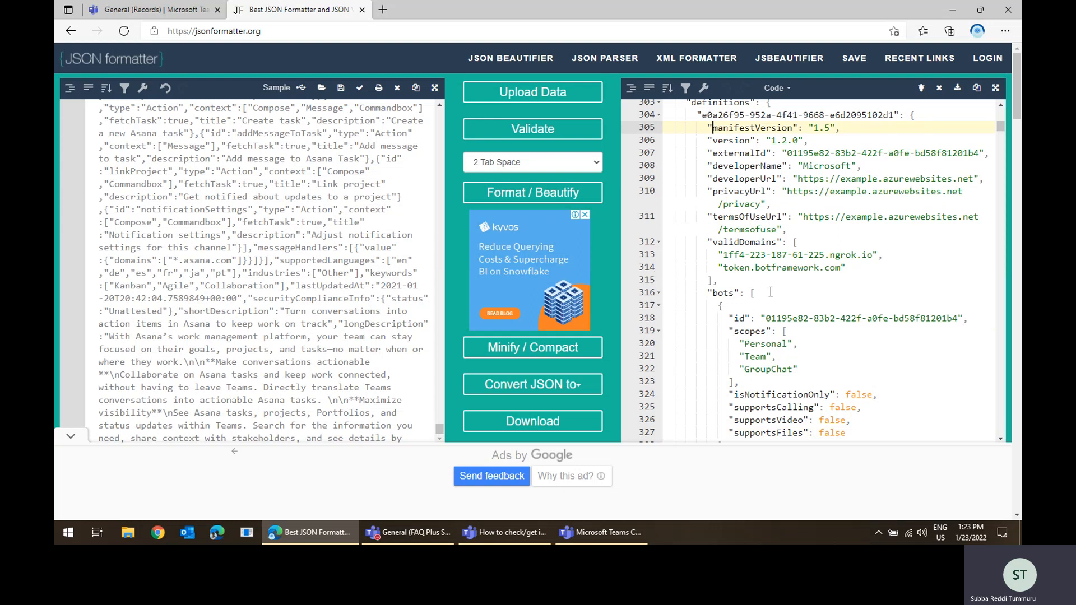
mouse_move(760, 224)
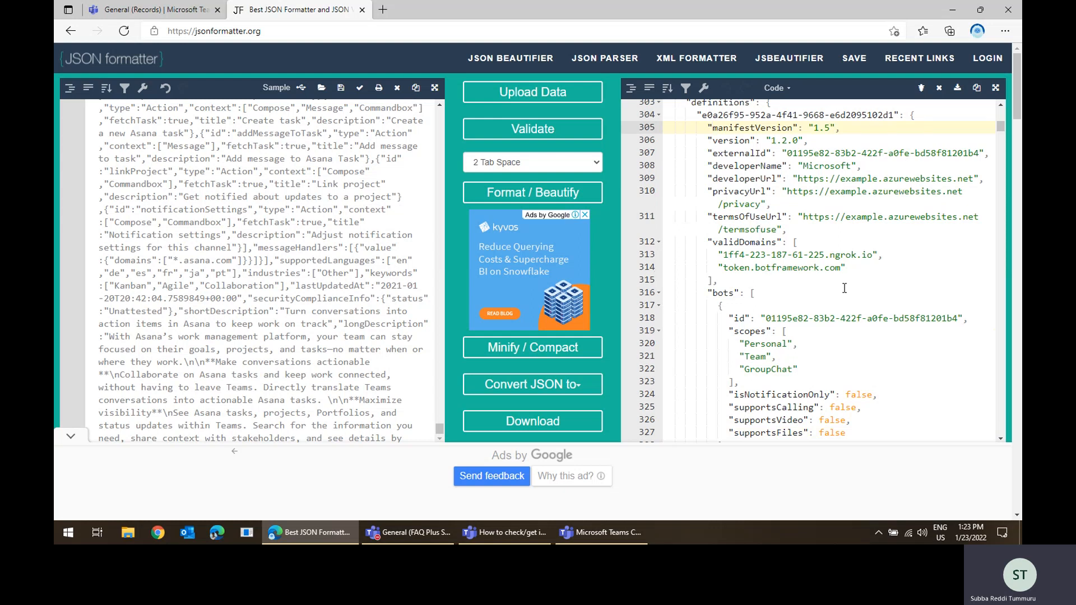
mouse_move(831, 346)
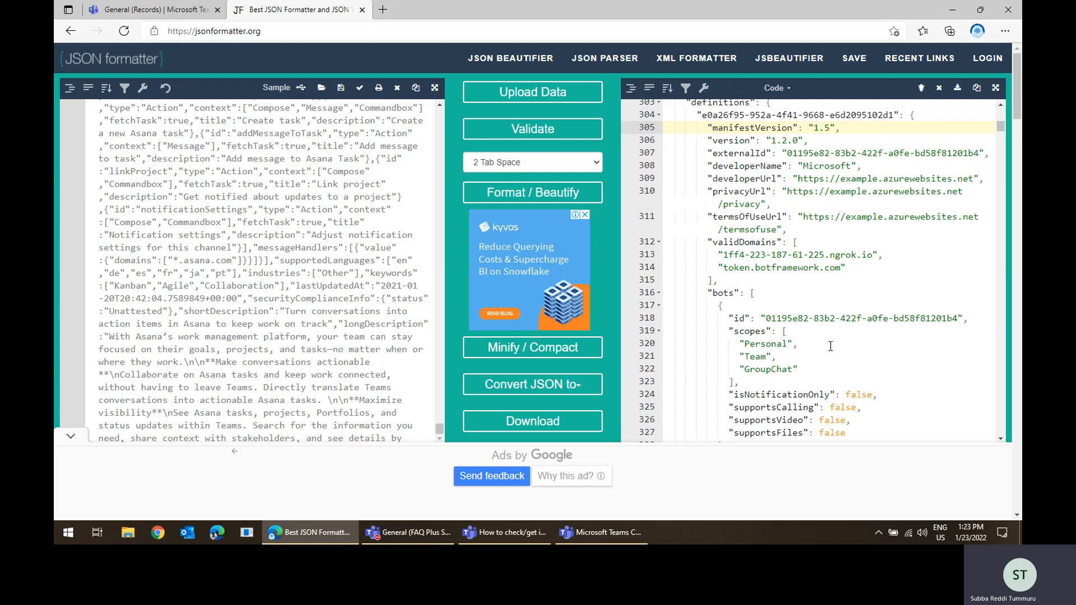
scroll("up", 3)
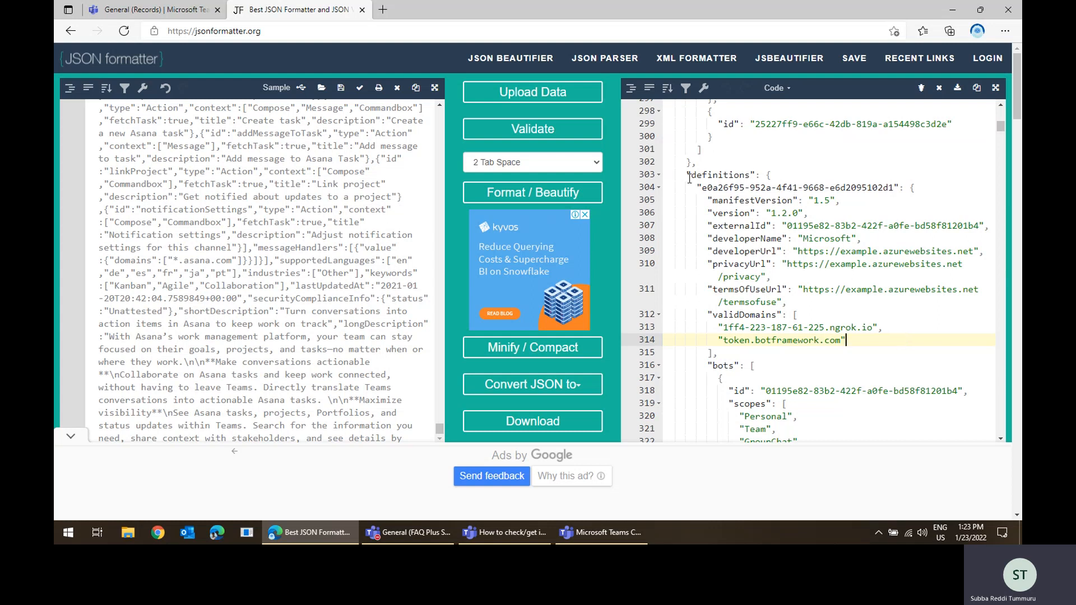
scroll("down", 3)
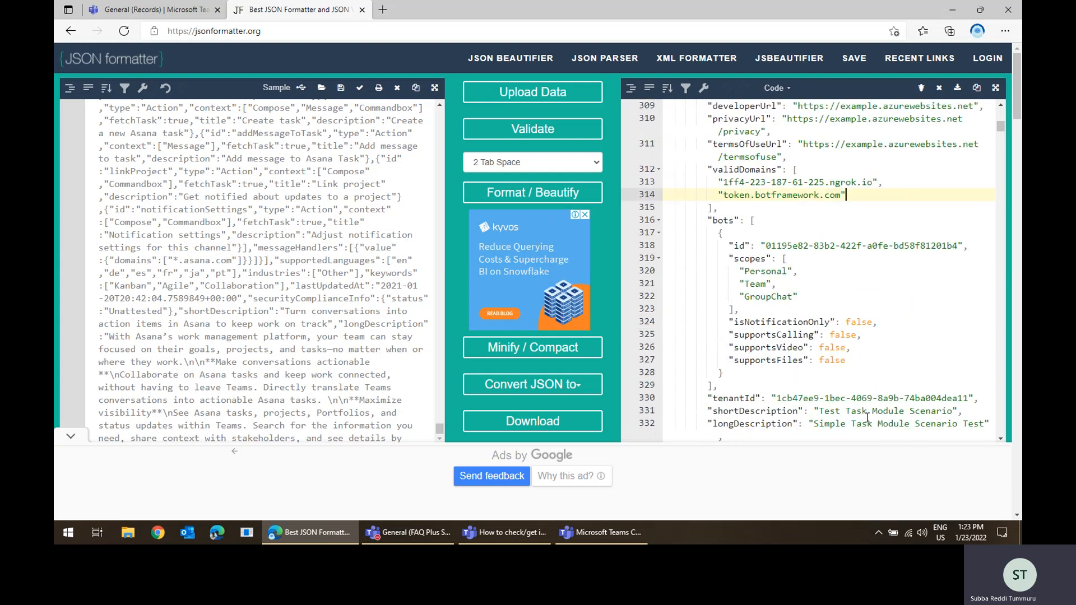
mouse_move(788, 266)
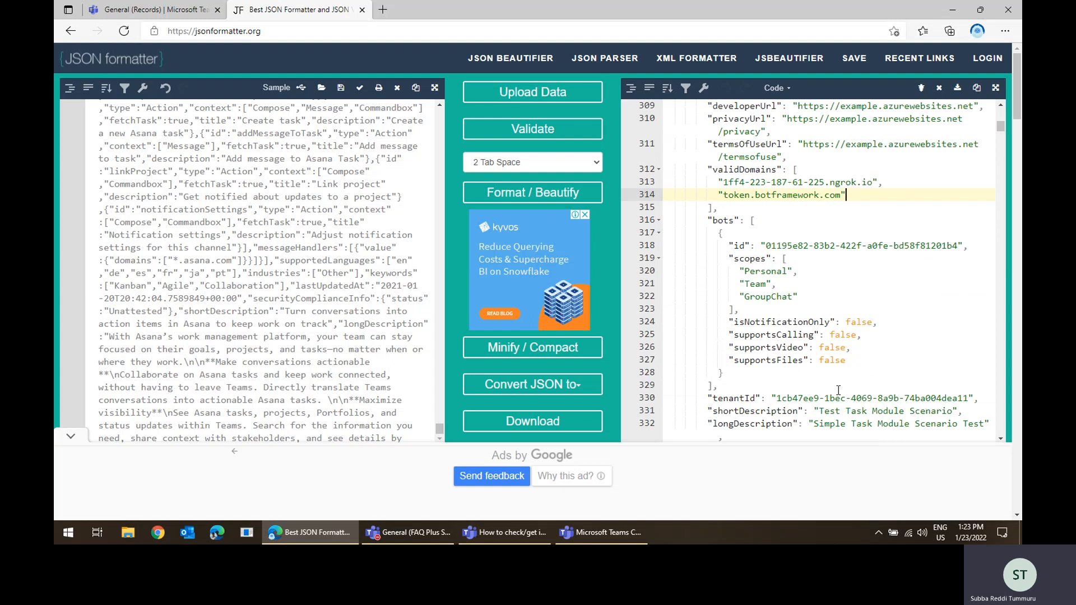
scroll("down", 3)
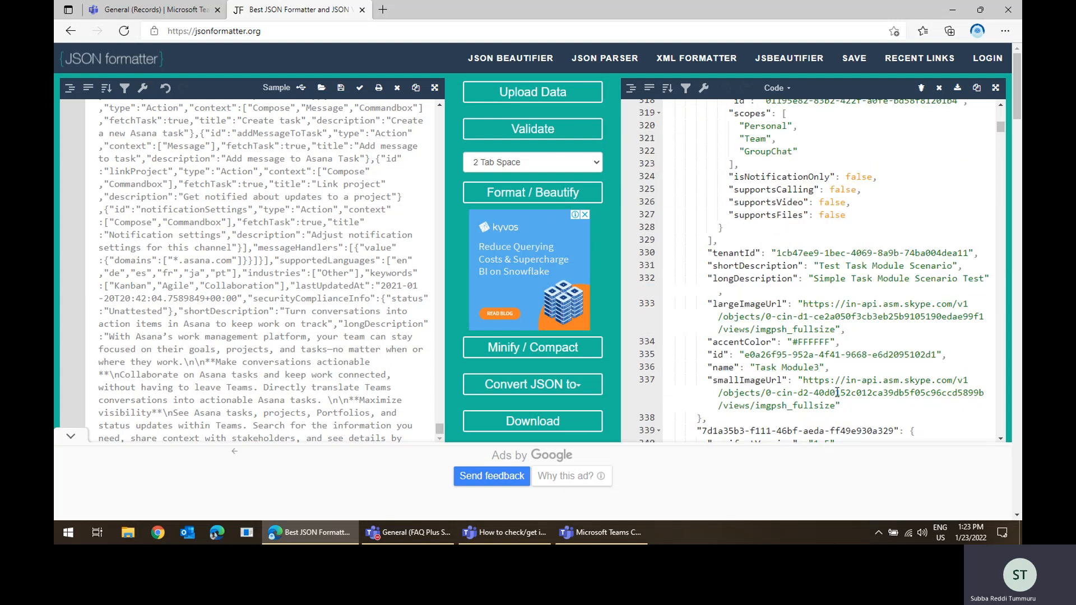
scroll("down", 3)
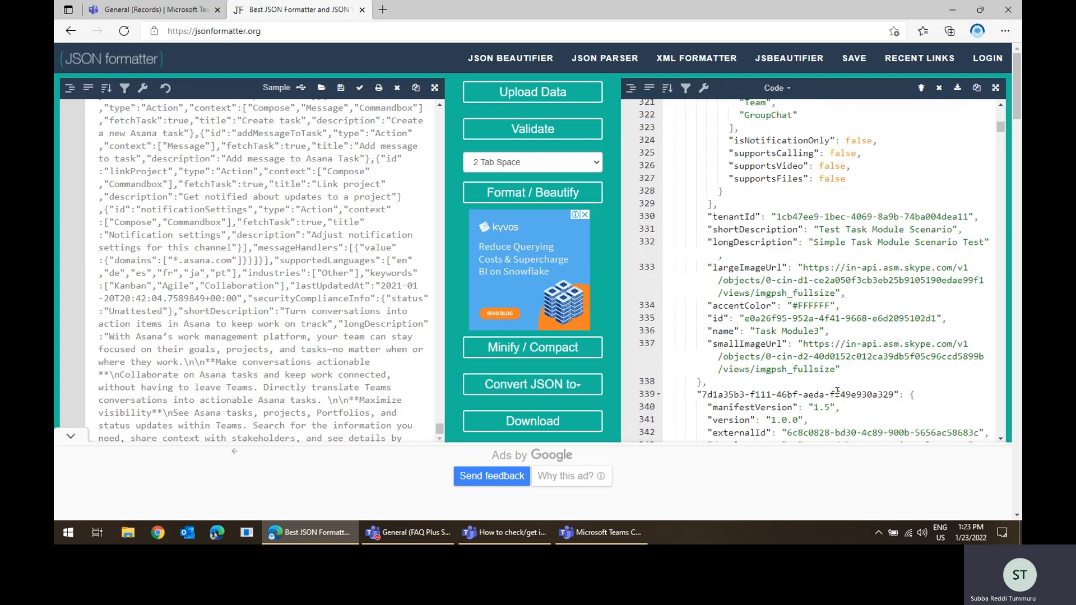
scroll("down", 3)
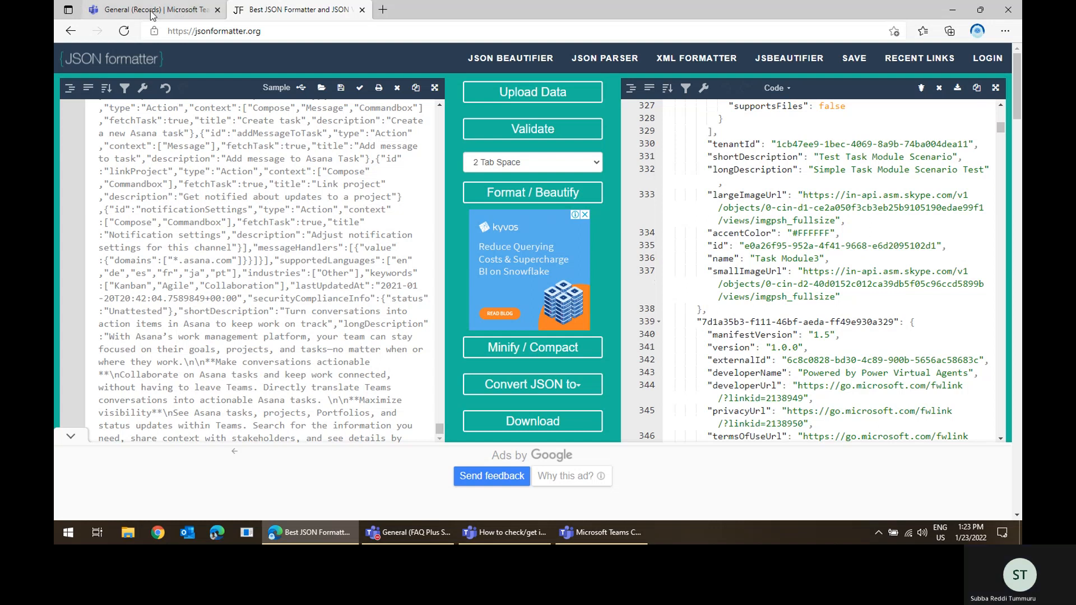
- Switch back to the Teams browser tab showing the General channel
left_click(152, 9)
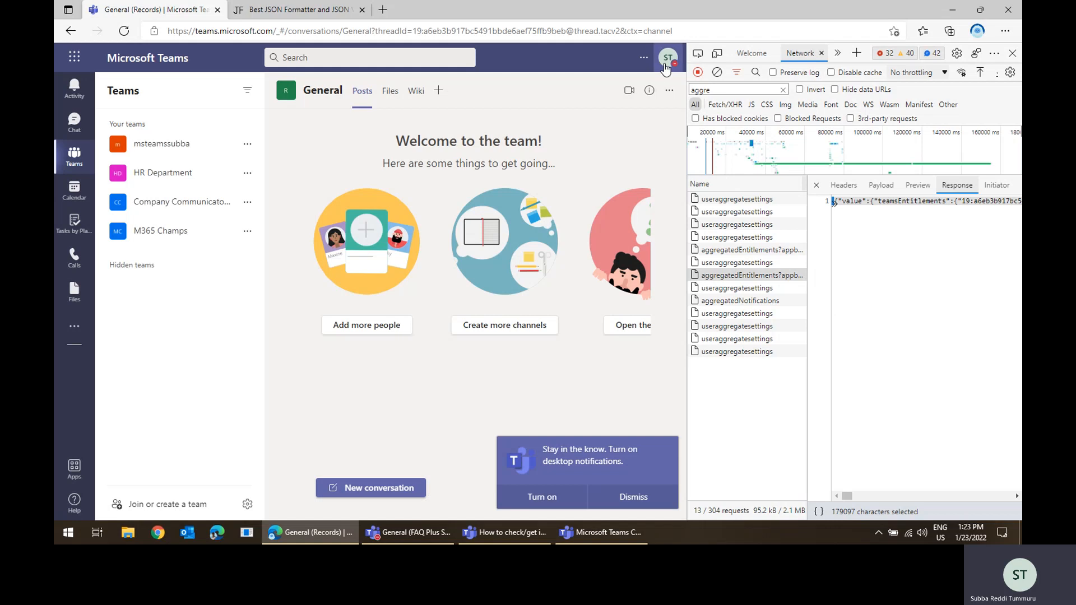
mouse_move(626, 66)
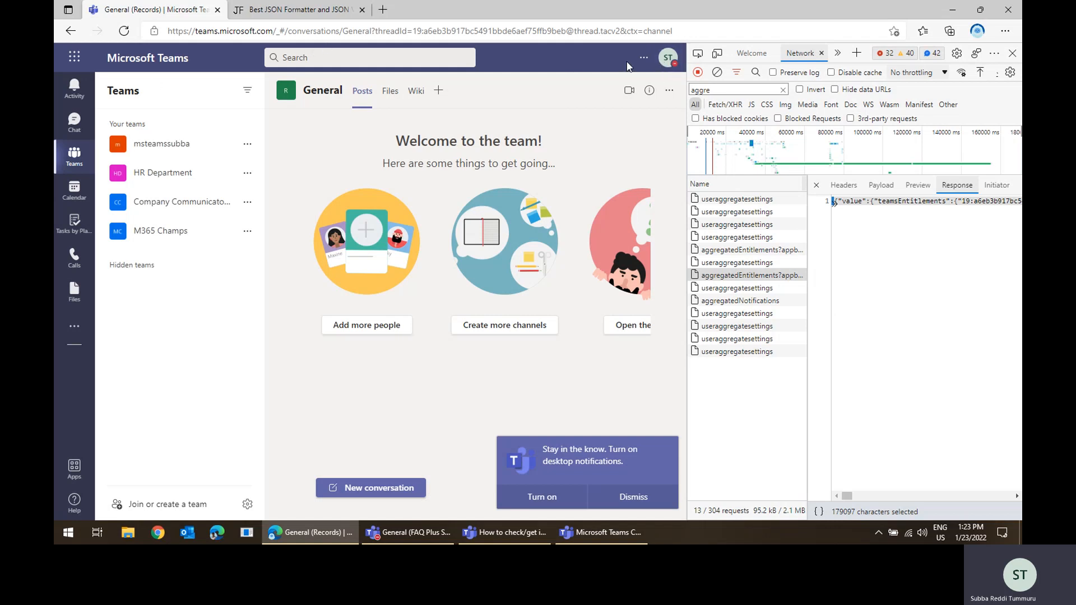
mouse_move(651, 208)
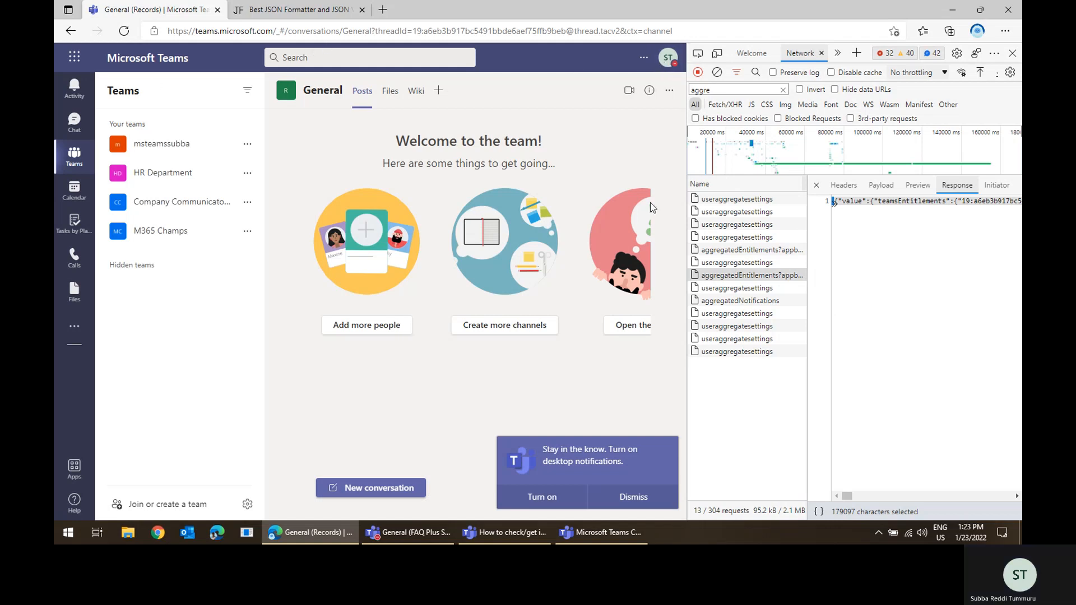
mouse_move(294, 79)
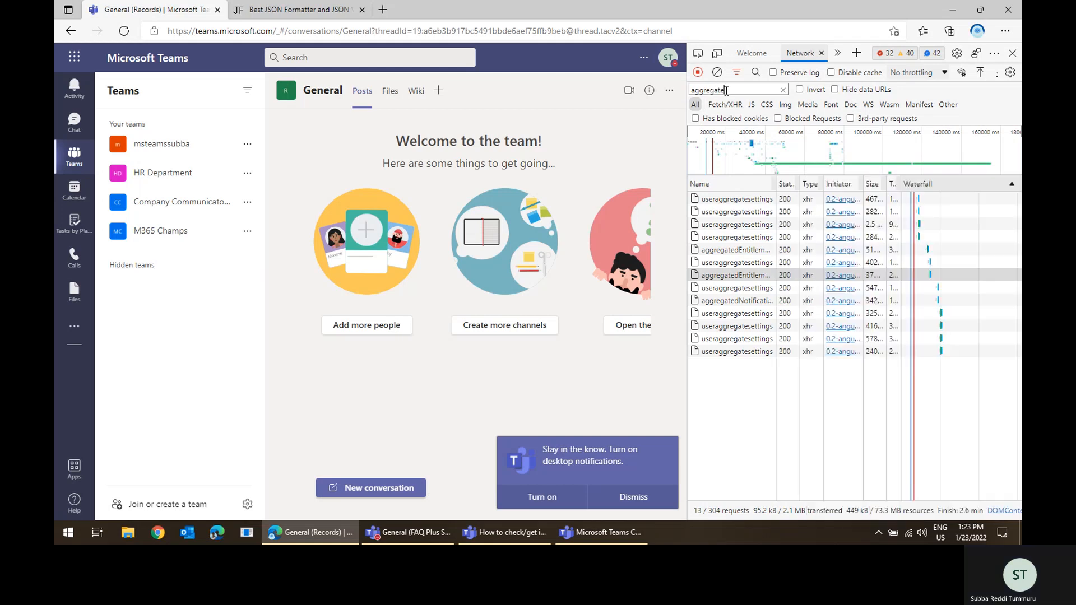
- Narrow the Network filter to 'aggregatede' and view an aggregatedEntitlements request's response
type("de")
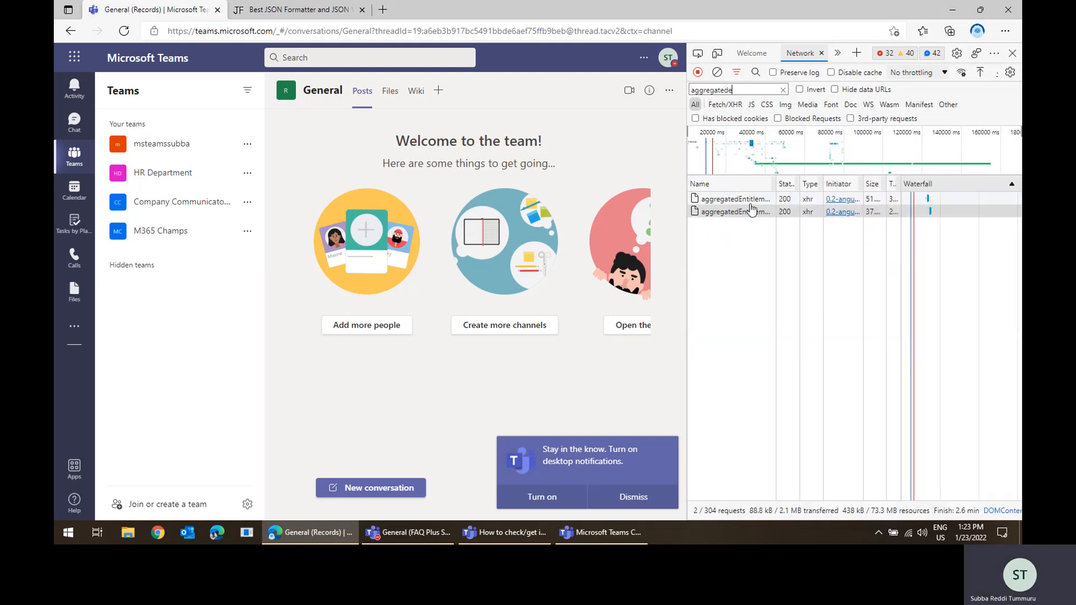
left_click(734, 199)
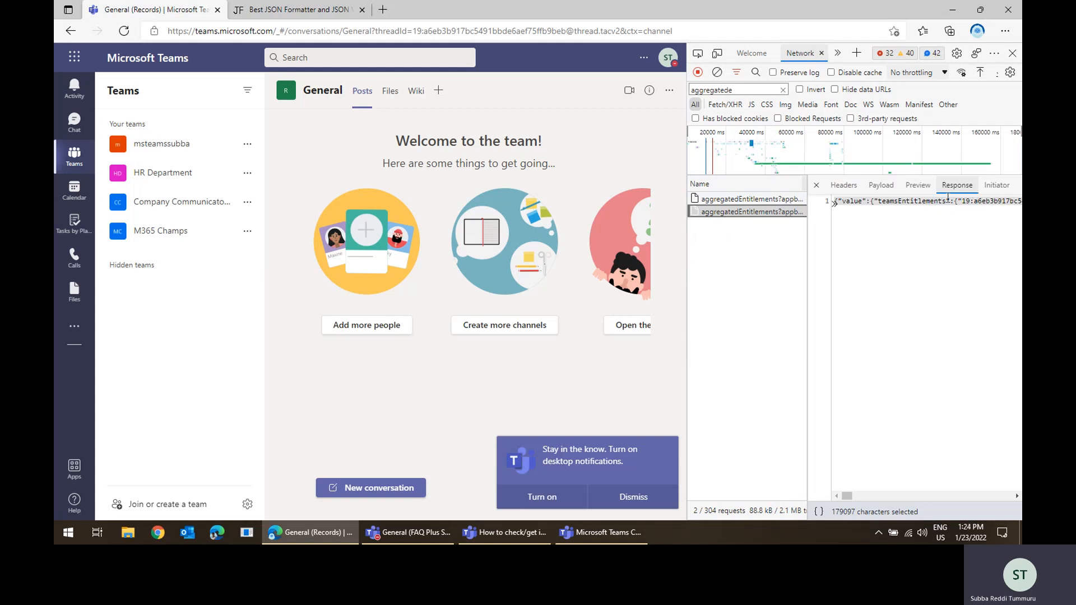
double_click(897, 201)
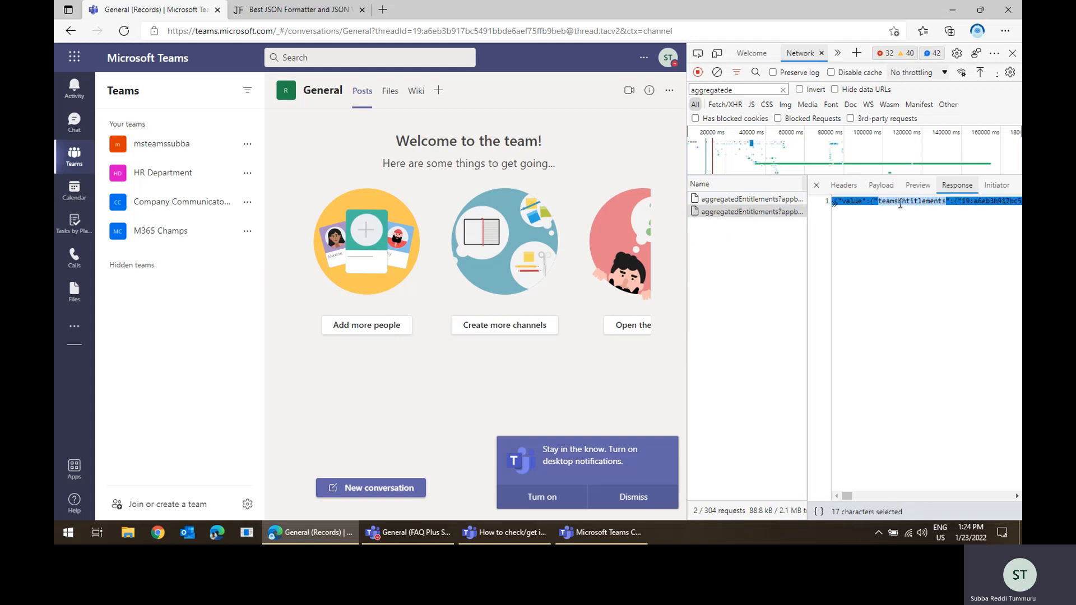
left_click(905, 201)
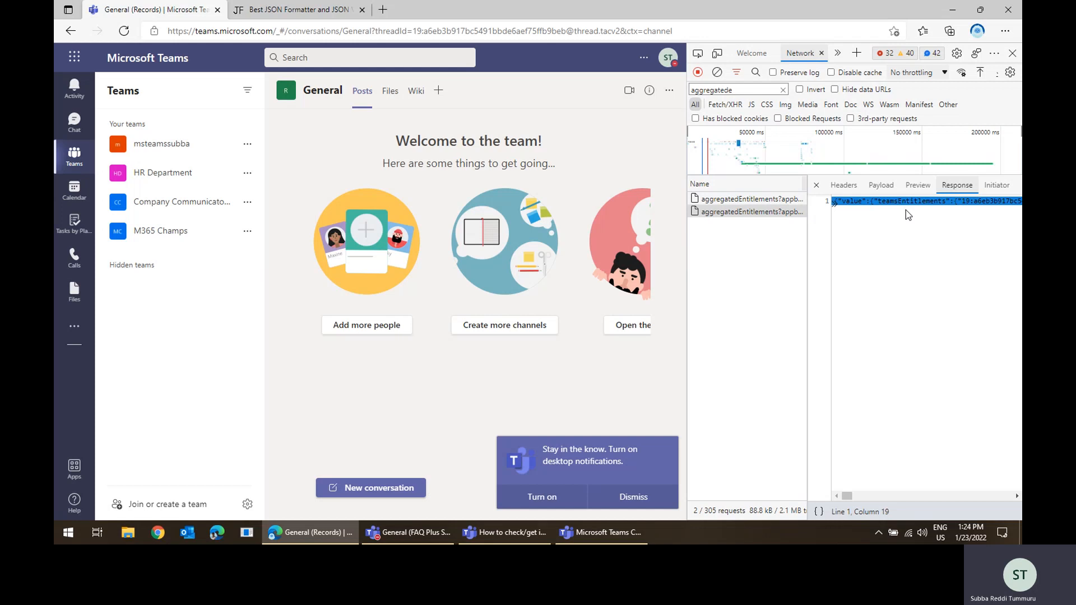
mouse_move(657, 282)
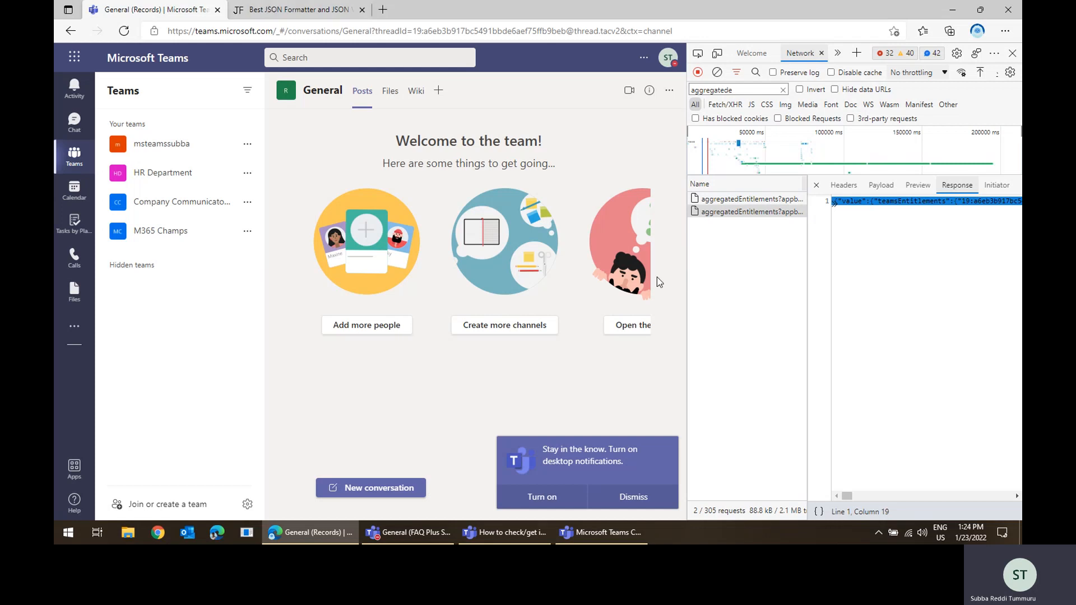
mouse_move(826, 229)
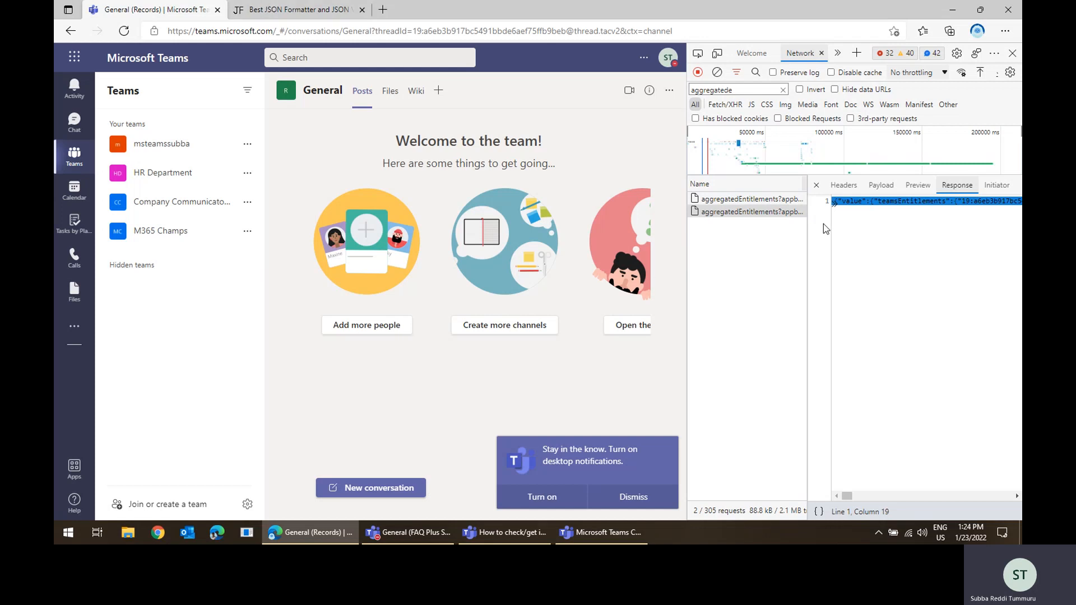
mouse_move(887, 219)
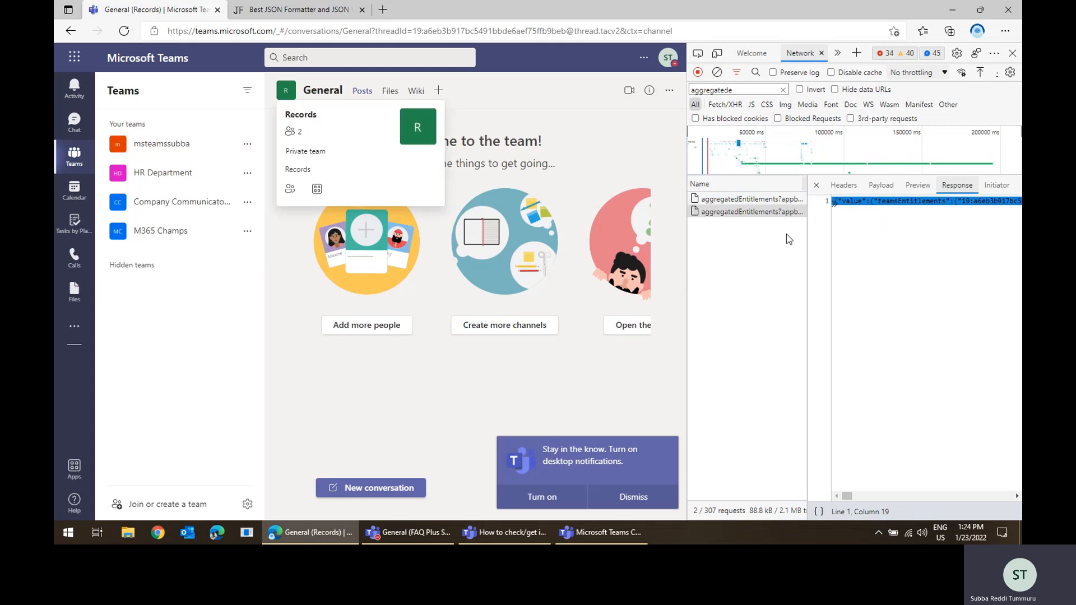
mouse_move(505, 532)
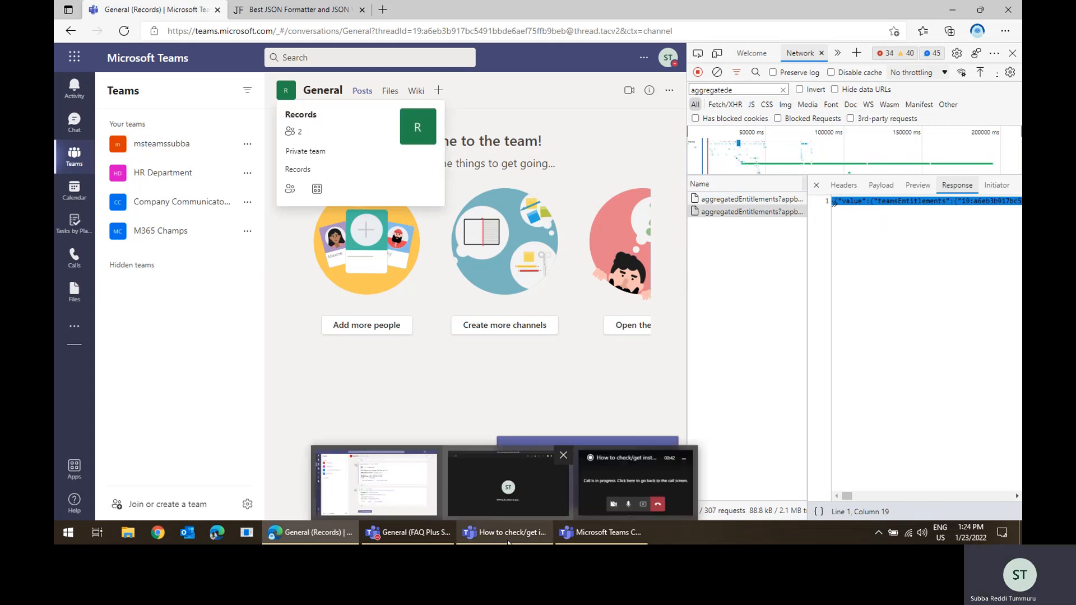